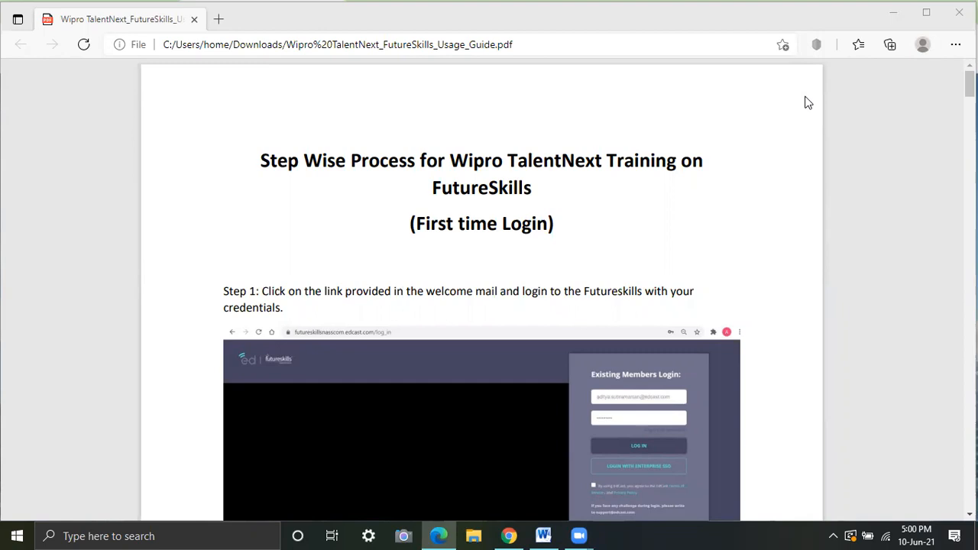
pyautogui.moveTo(673, 160)
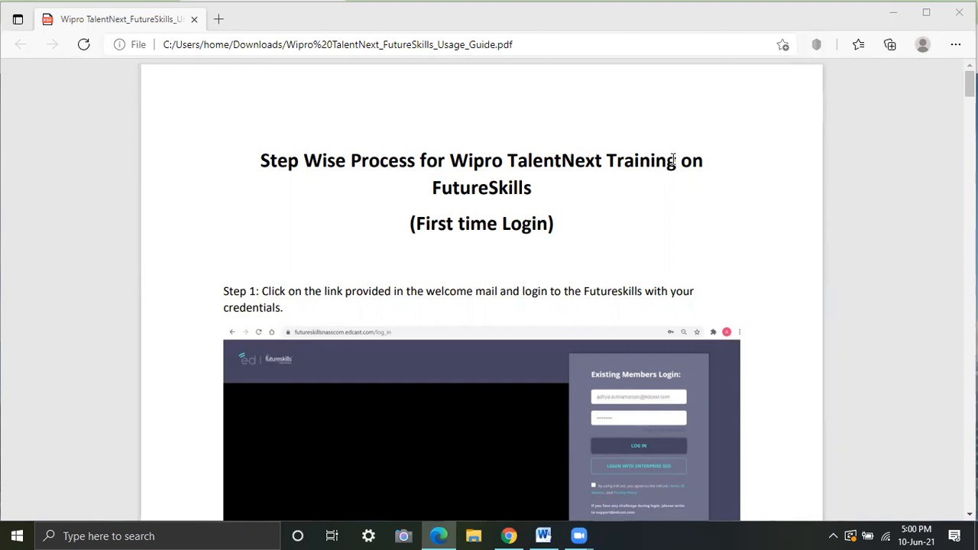
# Scroll down, then bring up the 'Welcome to Wipro TalentNext' letter with FutureSkills credentials in Word.
pyautogui.scroll(-3)
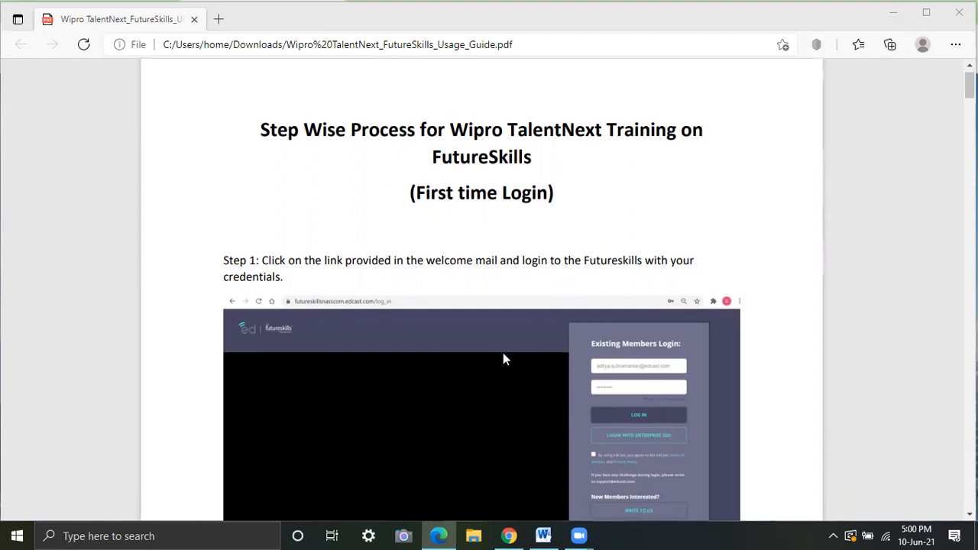
pyautogui.scroll(-3)
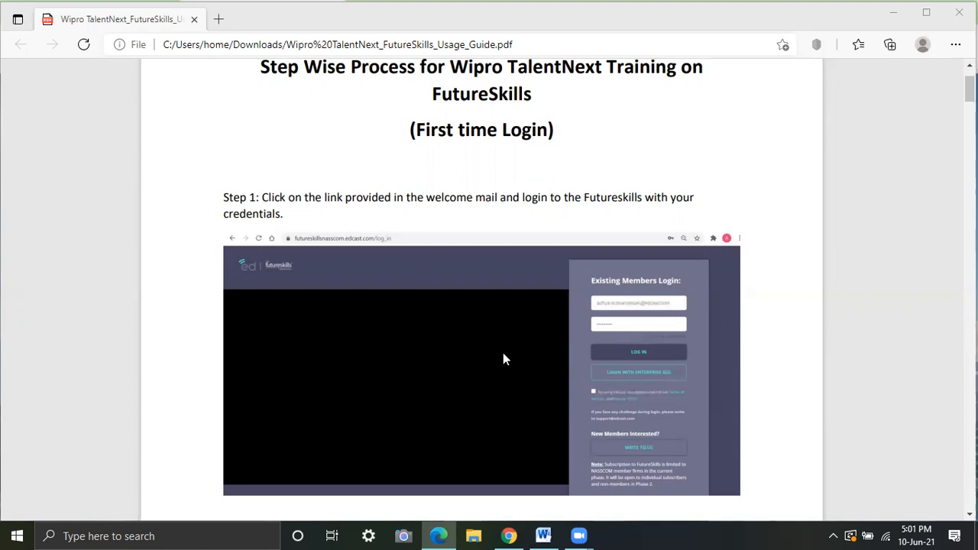
pyautogui.scroll(-3)
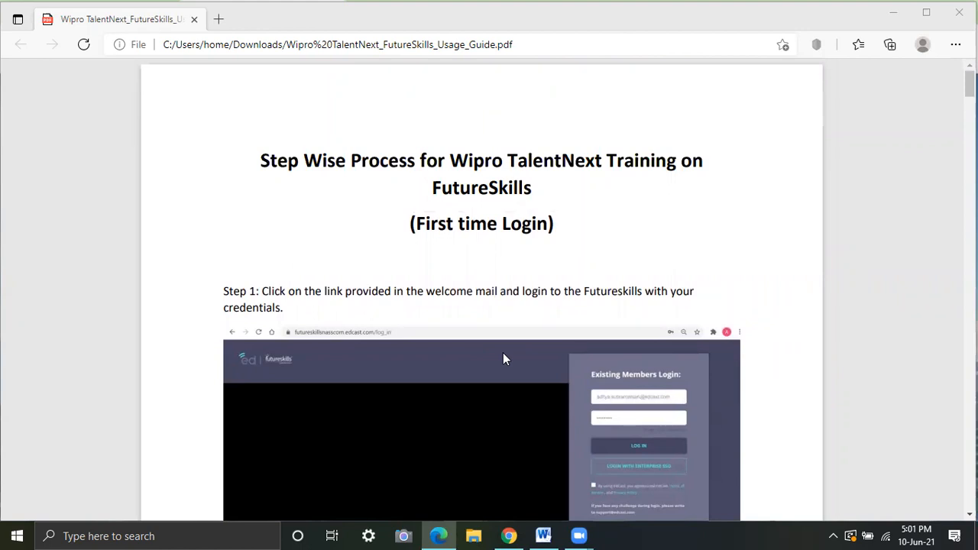
pyautogui.scroll(-3)
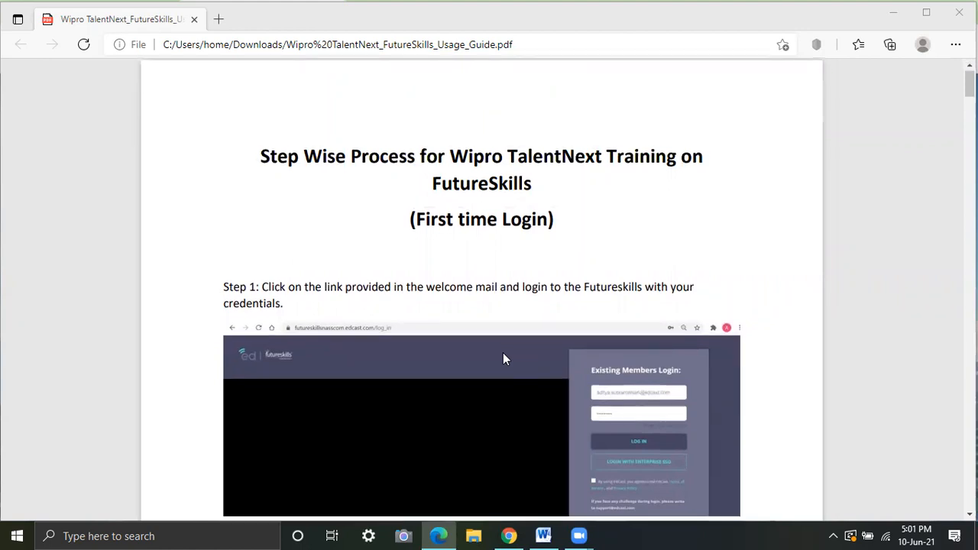
pyautogui.scroll(-3)
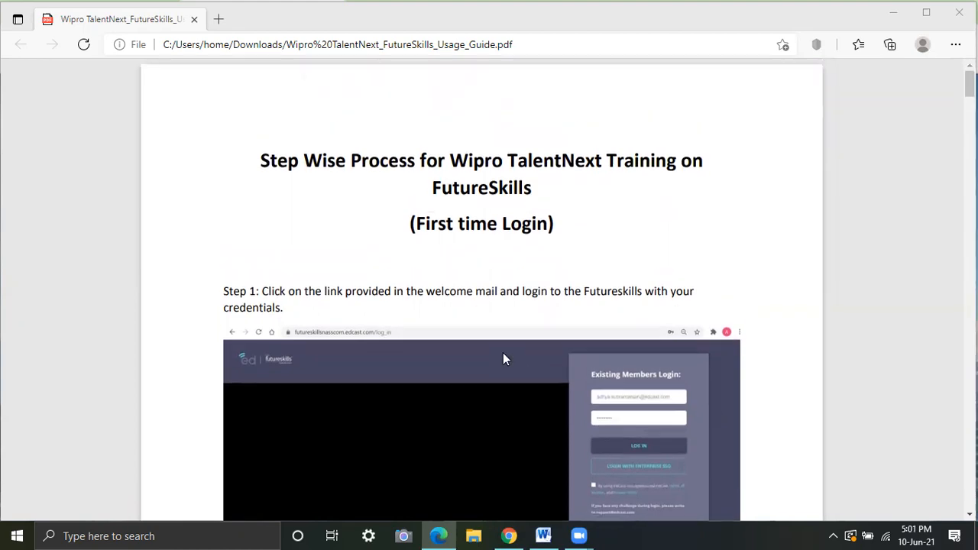
pyautogui.moveTo(604, 389)
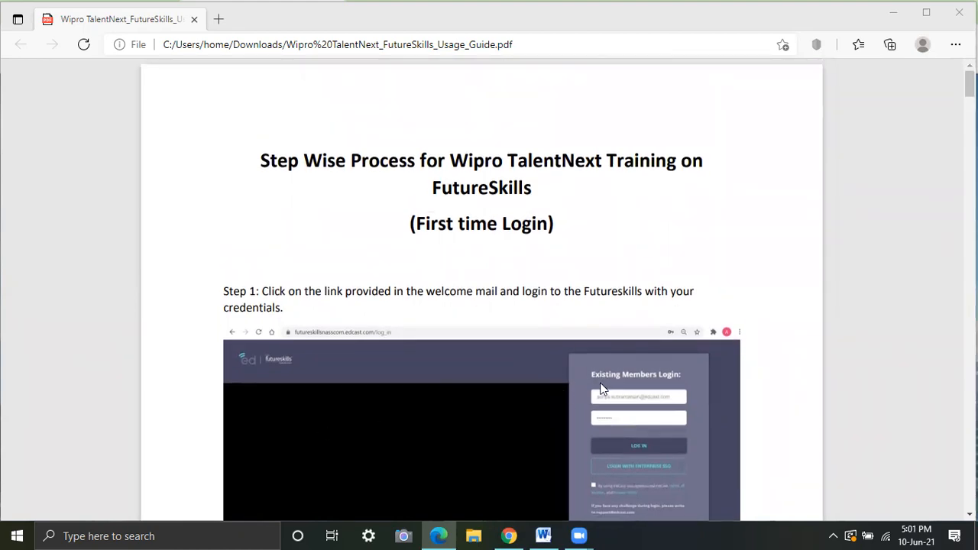
pyautogui.moveTo(445, 405)
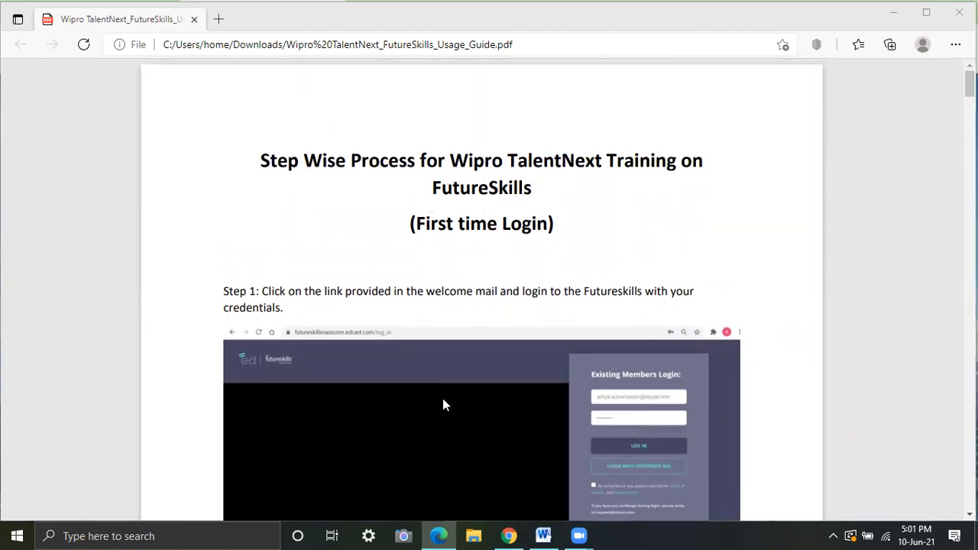
pyautogui.scroll(-3)
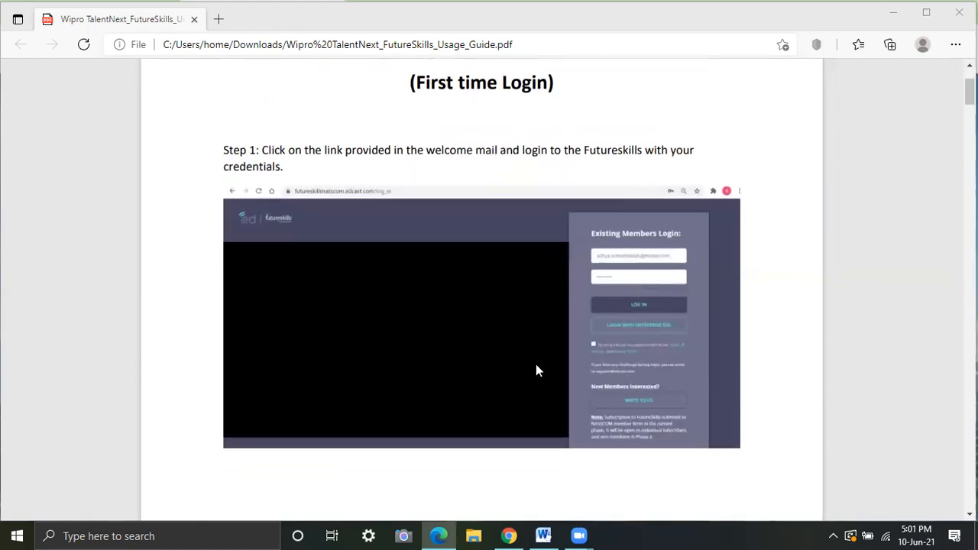
pyautogui.scroll(-3)
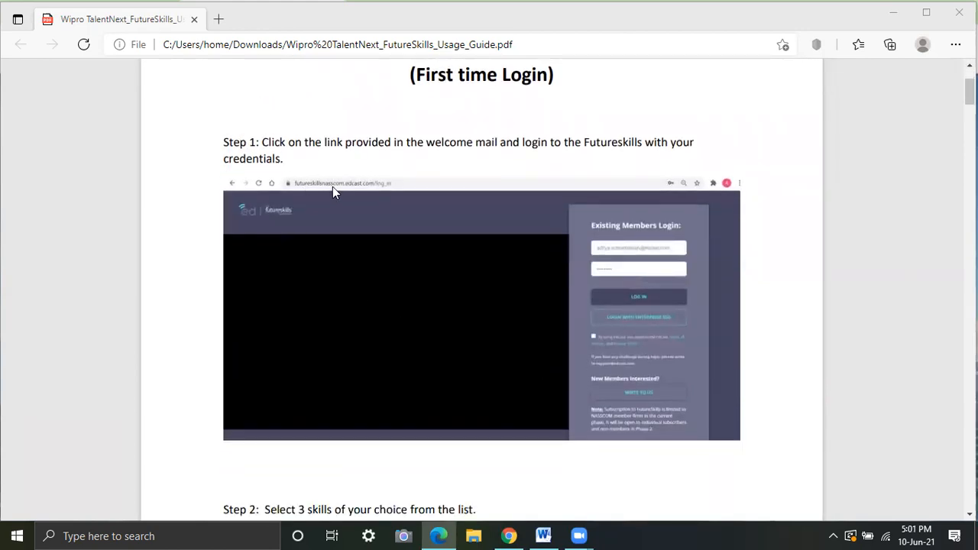
pyautogui.moveTo(544, 534)
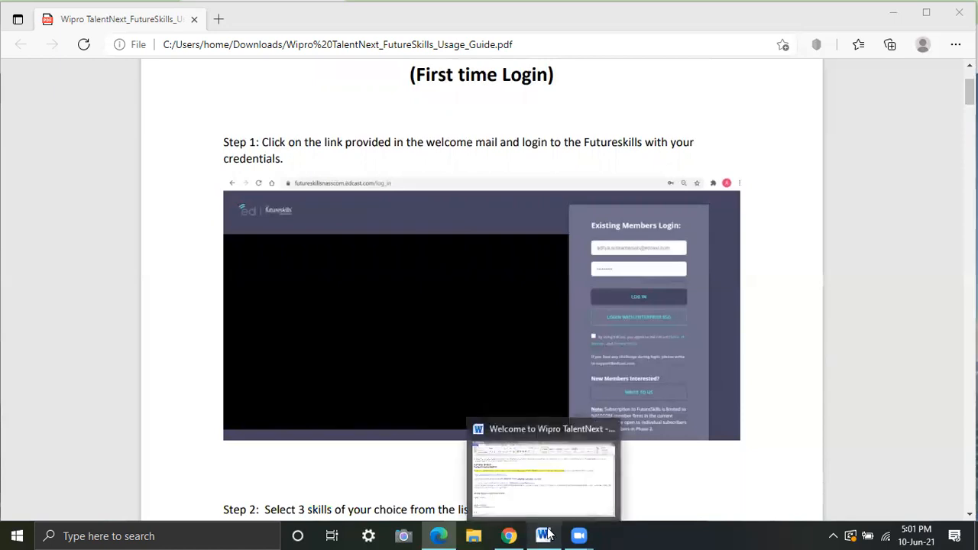
pyautogui.click(543, 534)
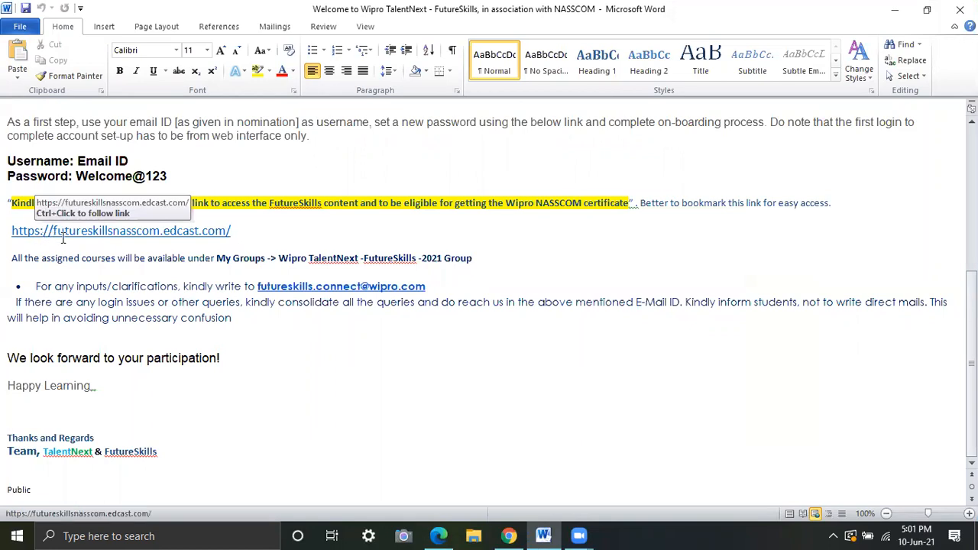
pyautogui.moveTo(167, 238)
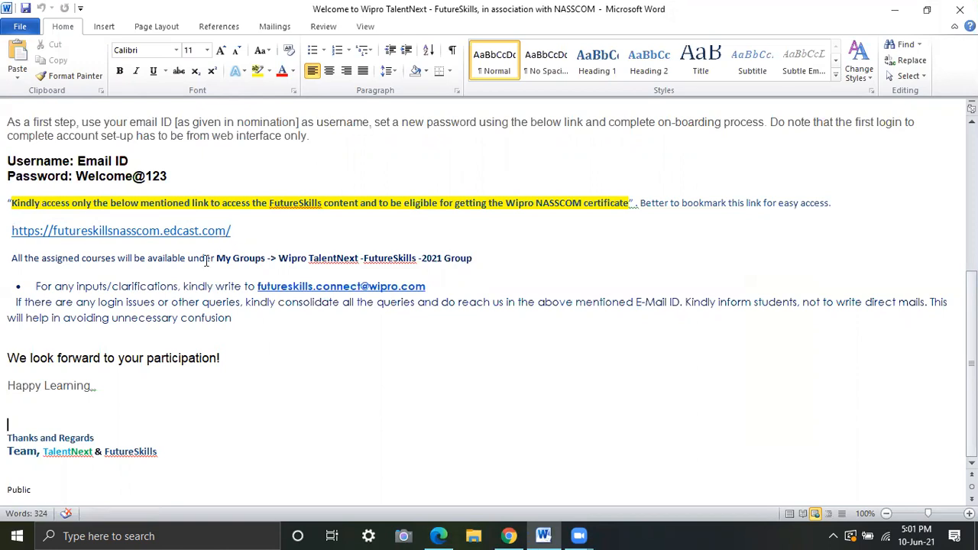
pyautogui.moveTo(438, 535)
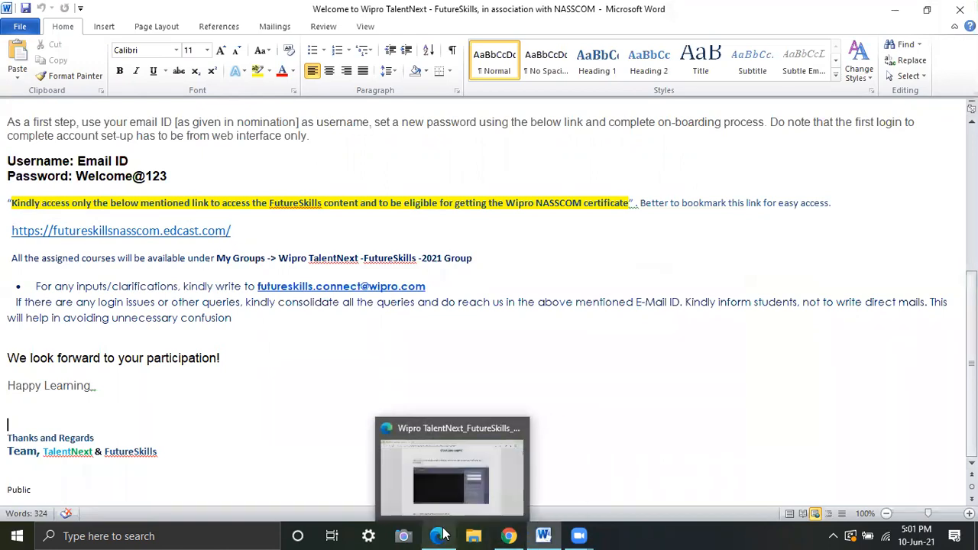
# Bring the Wipro TalentNext FutureSkills usage guide PDF back up in Edge.
pyautogui.click(451, 466)
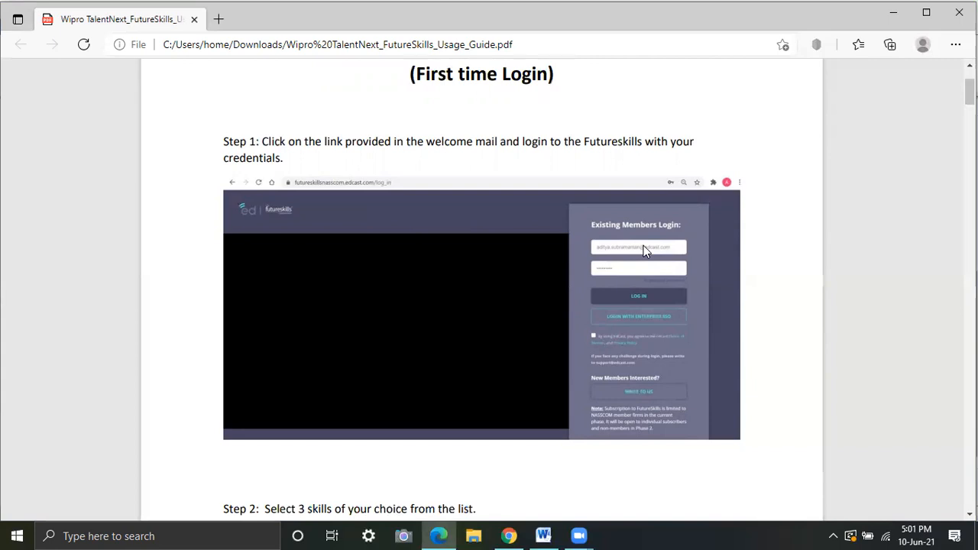
pyautogui.moveTo(619, 263)
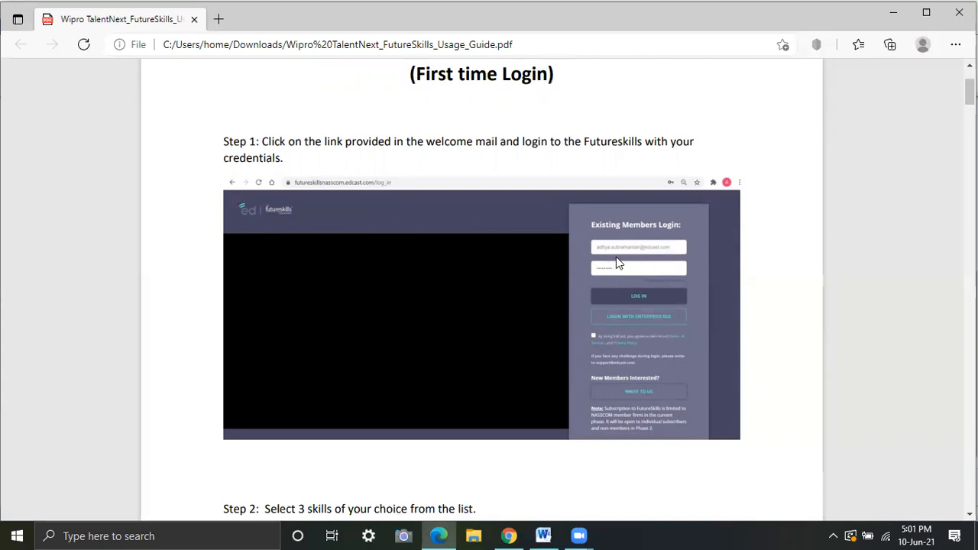
pyautogui.moveTo(627, 256)
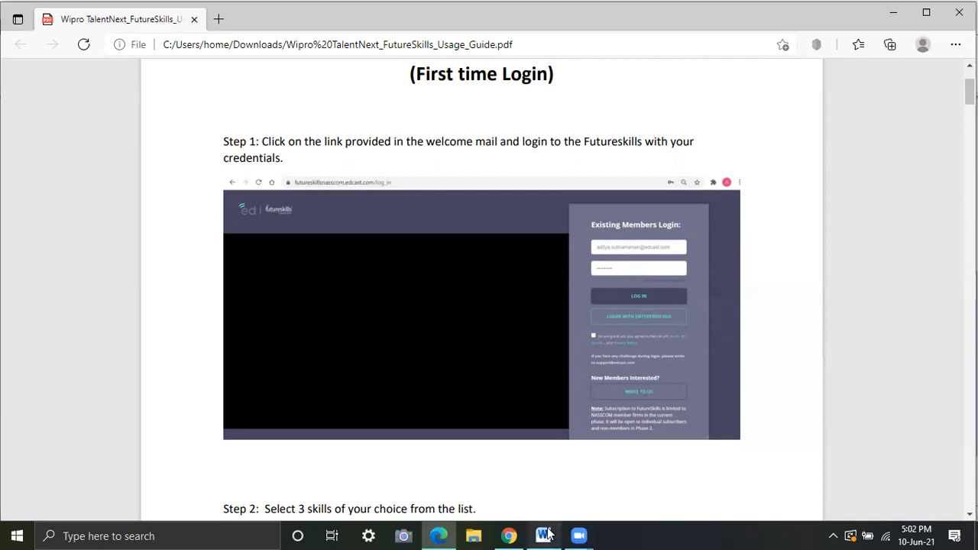
pyautogui.click(543, 535)
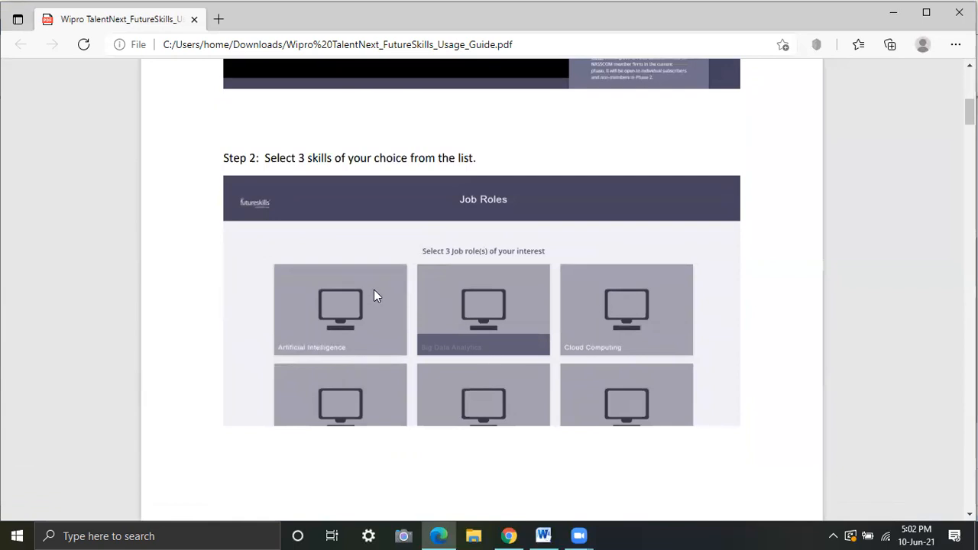
pyautogui.moveTo(348, 264)
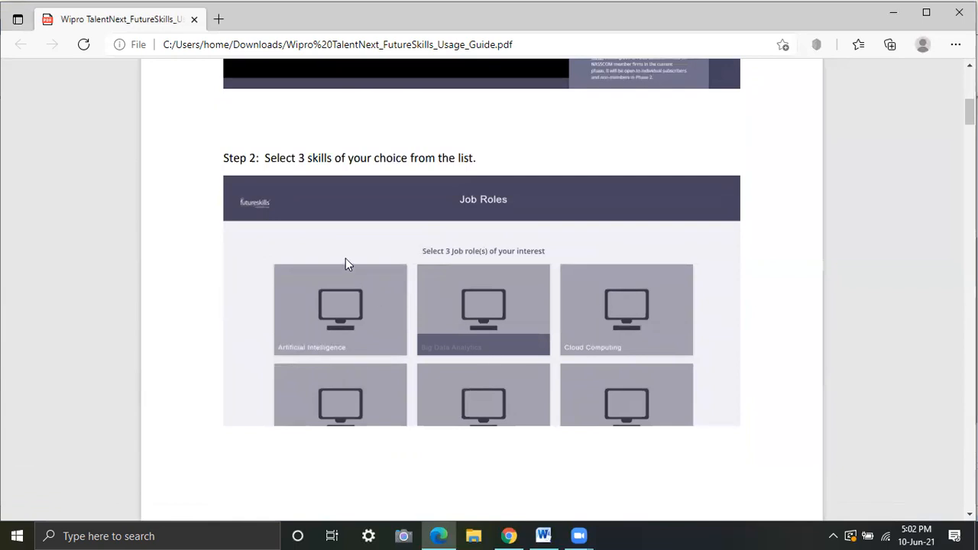
pyautogui.moveTo(309, 372)
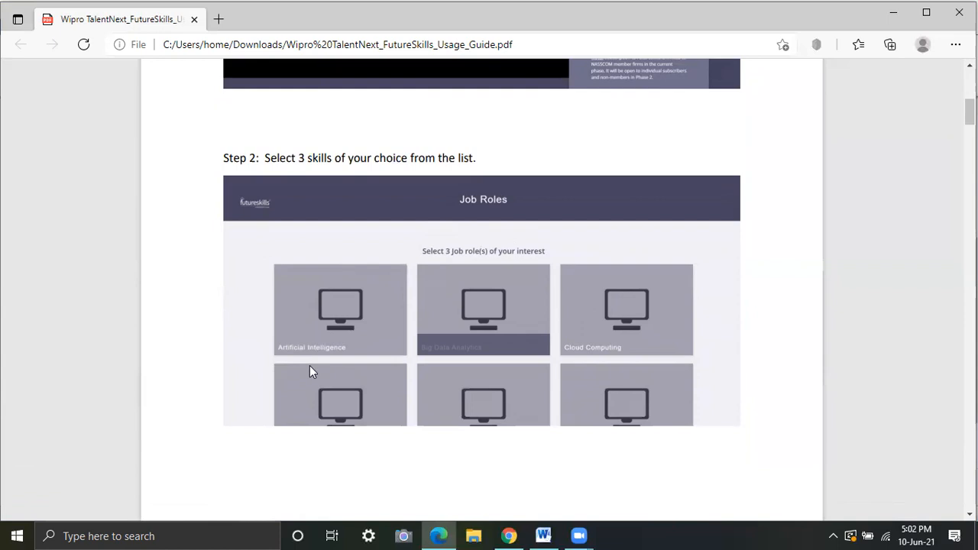
pyautogui.moveTo(474, 359)
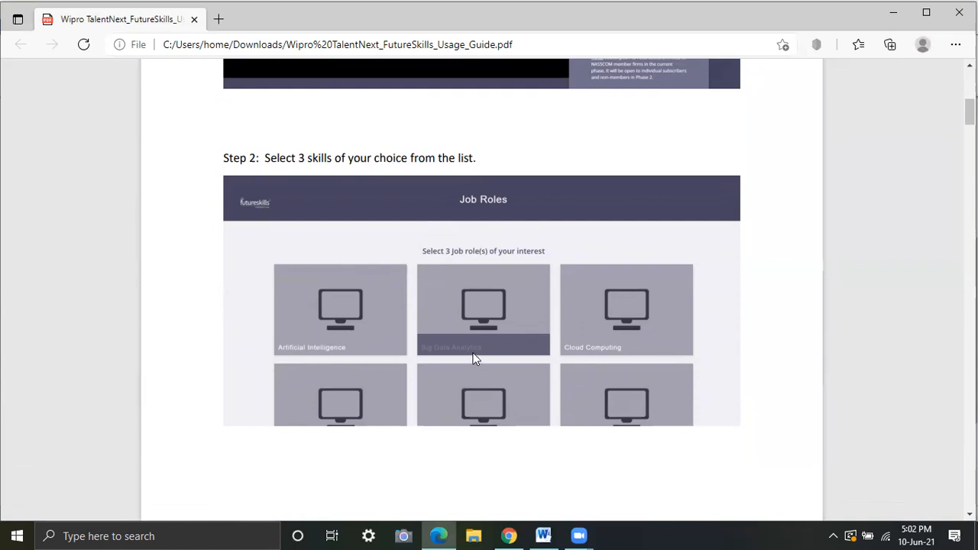
pyautogui.moveTo(537, 341)
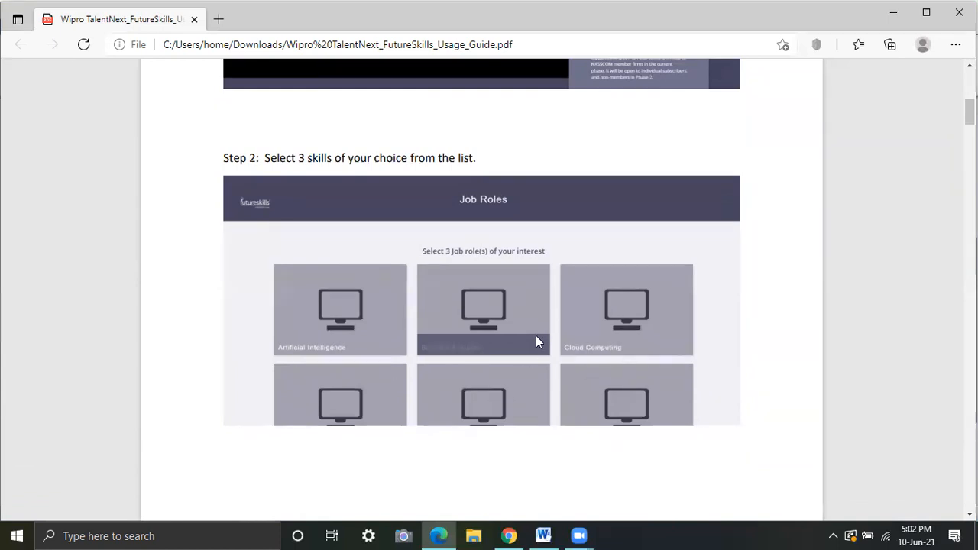
pyautogui.scroll(-3)
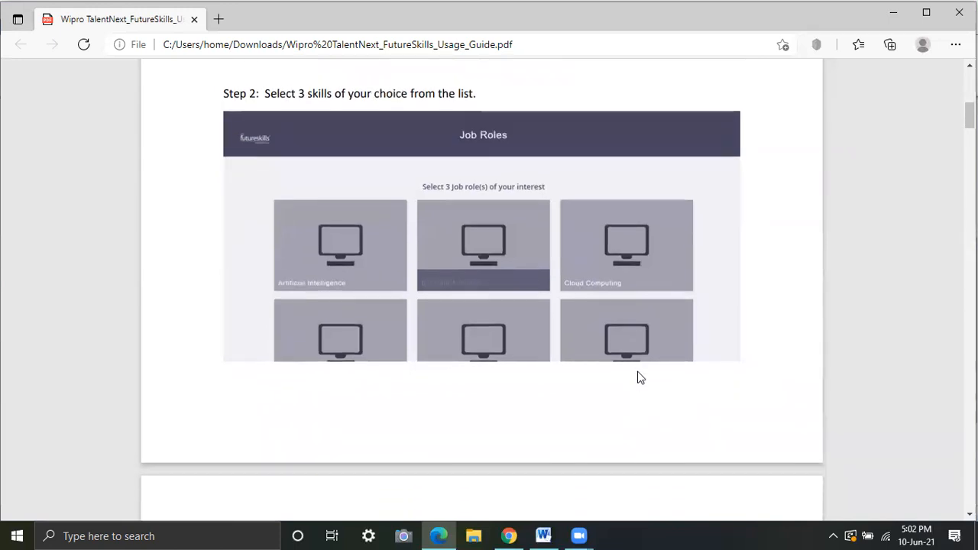
pyautogui.scroll(-3)
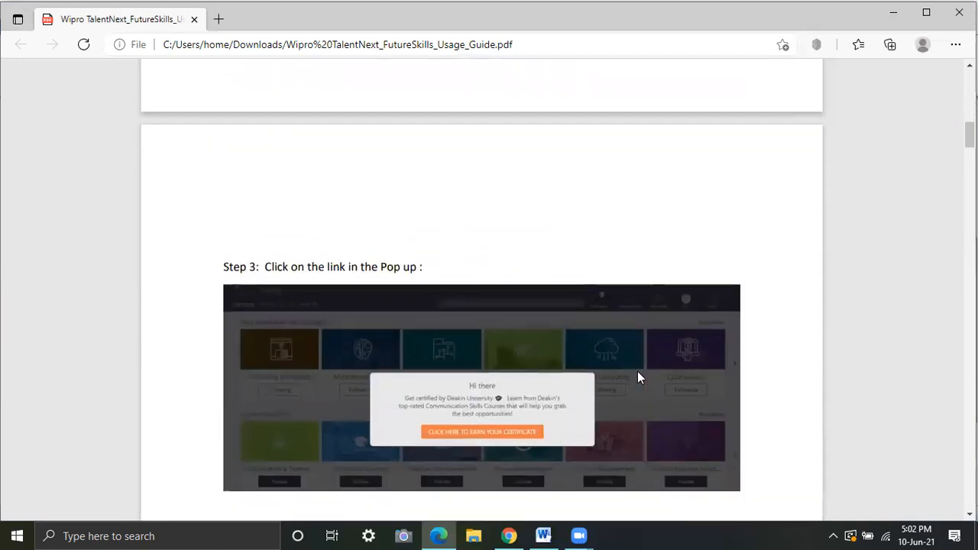
pyautogui.scroll(-3)
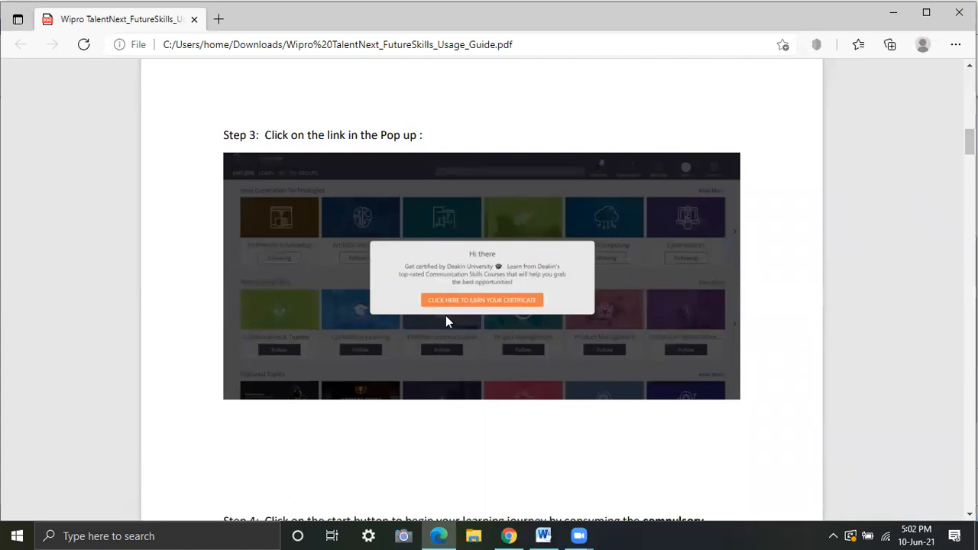
pyautogui.moveTo(518, 310)
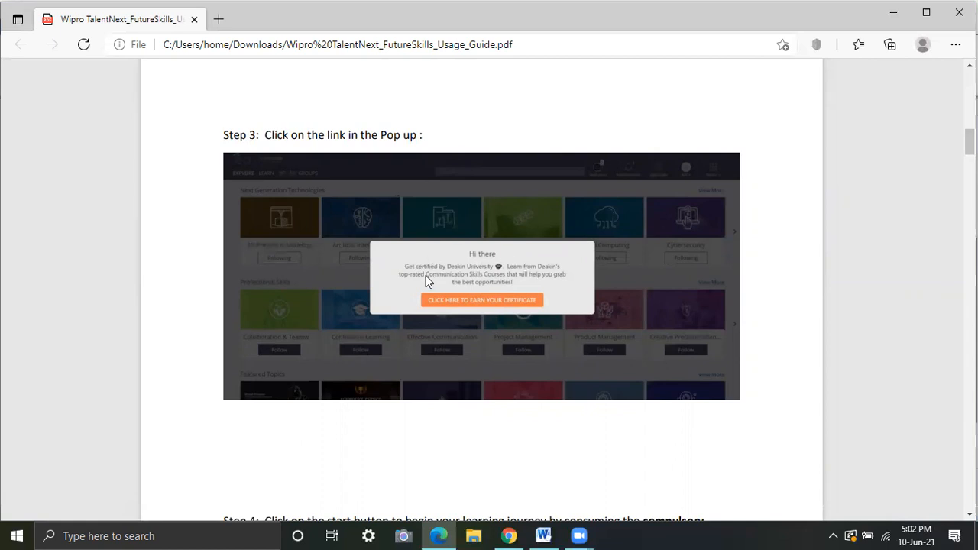
pyautogui.moveTo(495, 284)
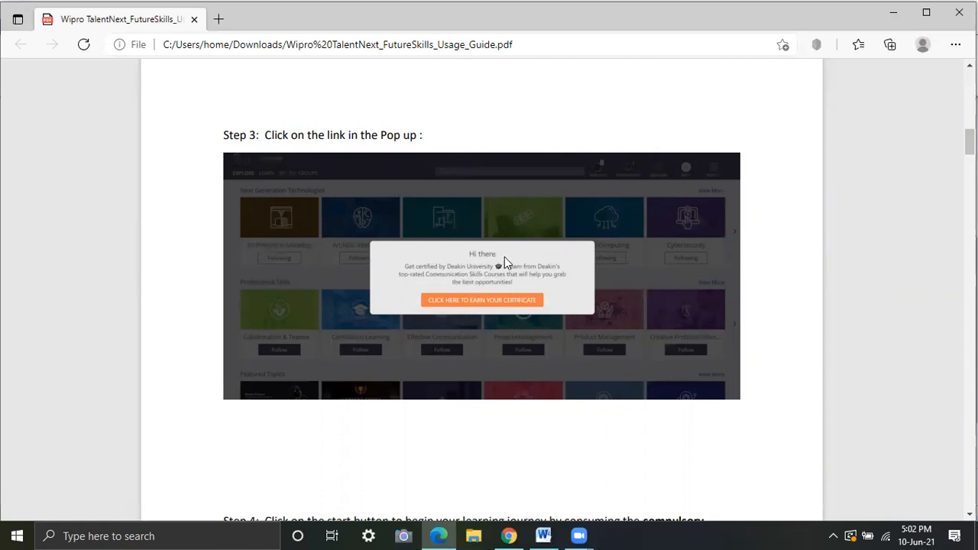
pyautogui.scroll(-3)
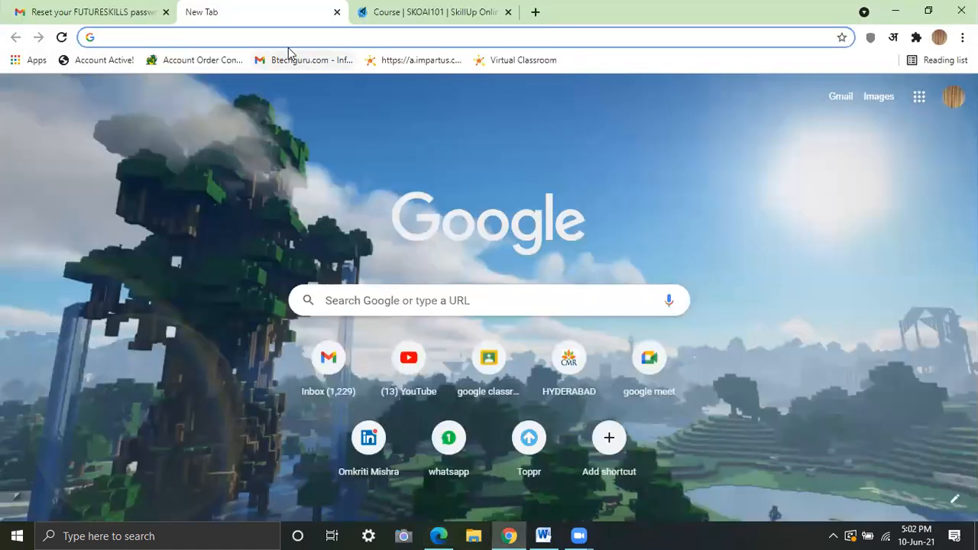
# Log in at futureskillsnasscom.edcast.com/log_in and scroll the home page's What's New courses.
pyautogui.write('https://futureskillsnasscom.edcast.com/log_in')
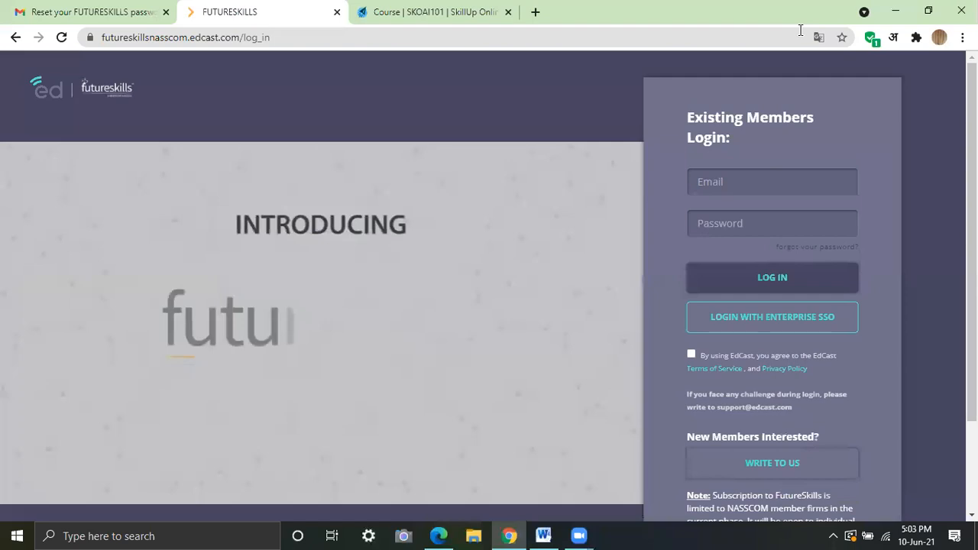
pyautogui.click(771, 276)
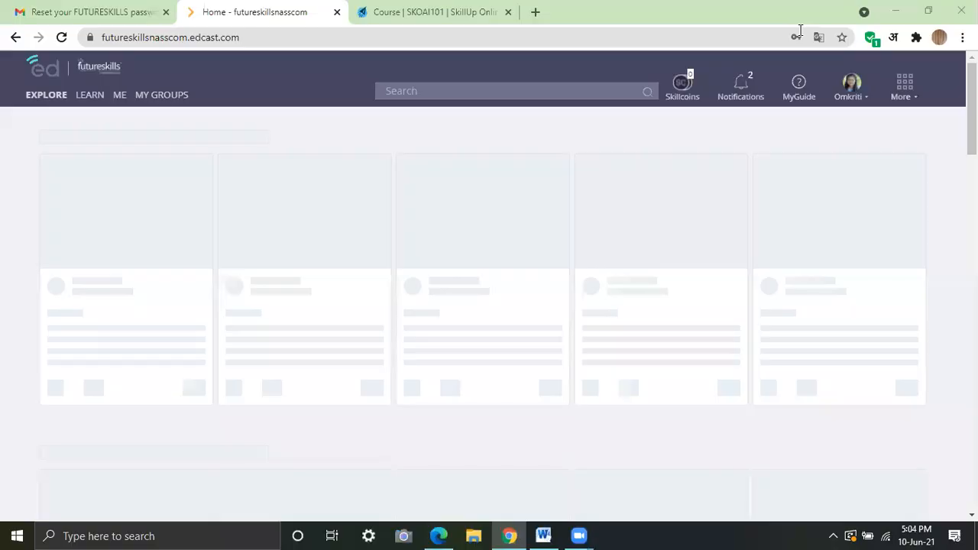
pyautogui.moveTo(672, 150)
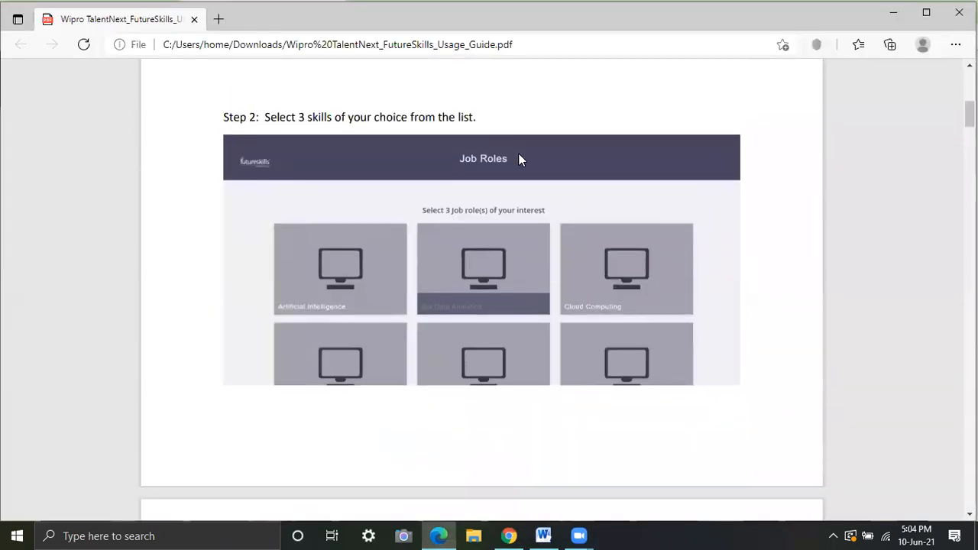
pyautogui.scroll(-3)
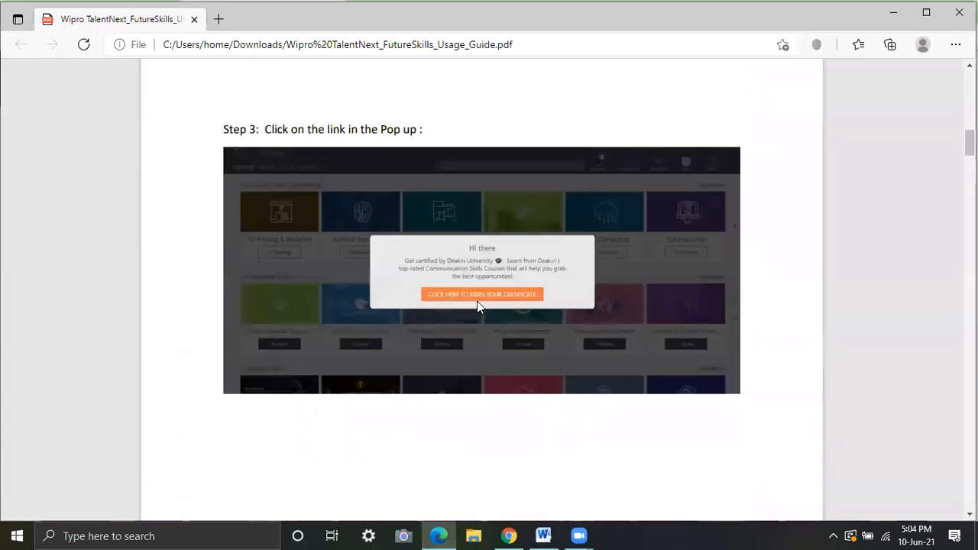
pyautogui.scroll(-3)
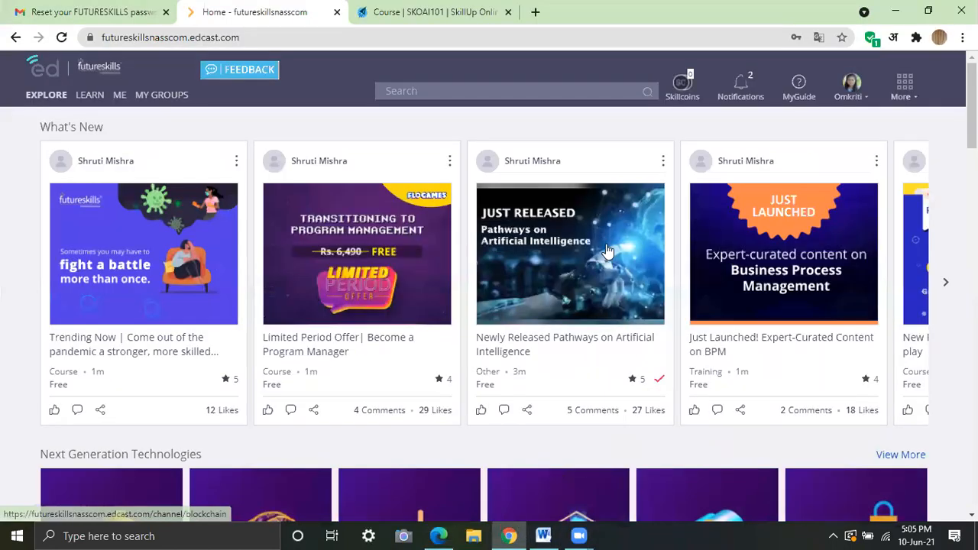
pyautogui.moveTo(424, 137)
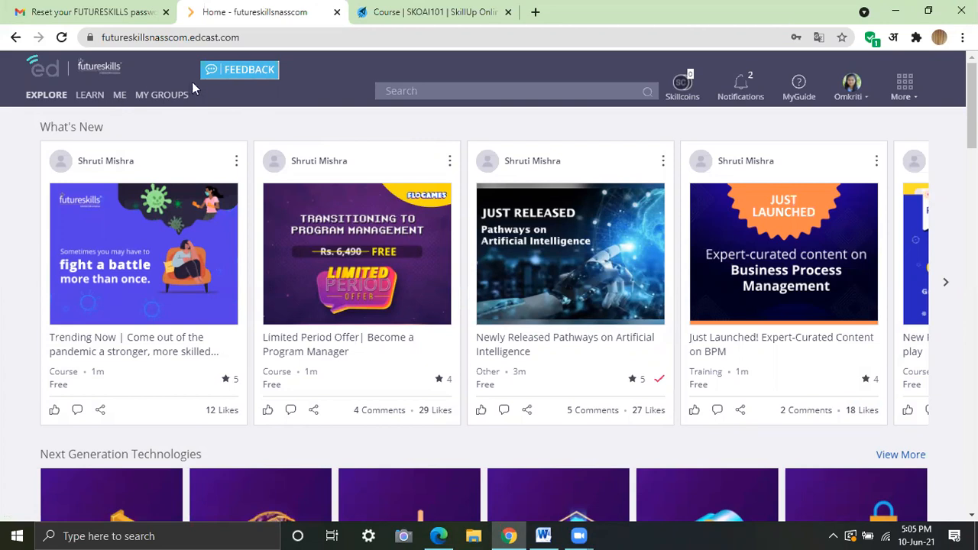
# Open the Wipro TalentNext-FutureSkills-2021 group from My Groups.
pyautogui.click(161, 95)
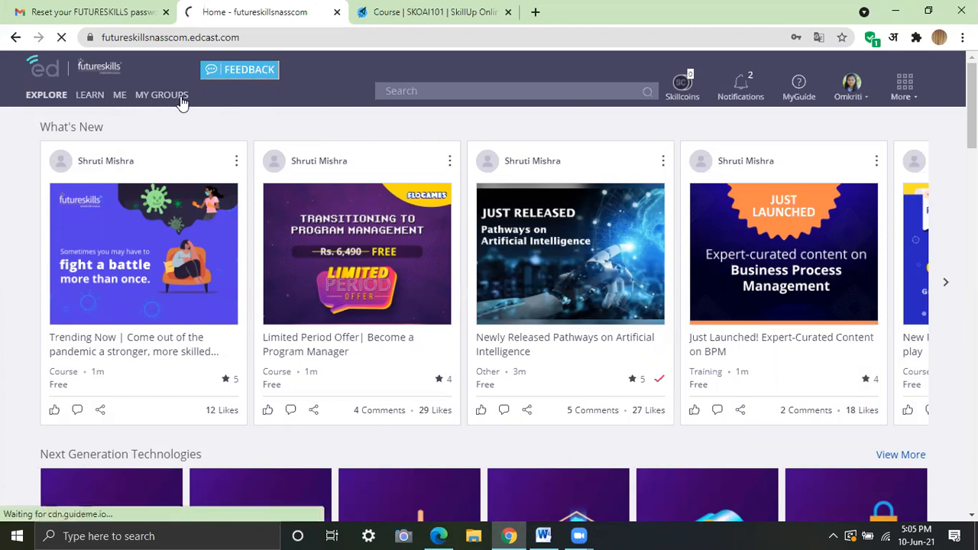
pyautogui.click(161, 95)
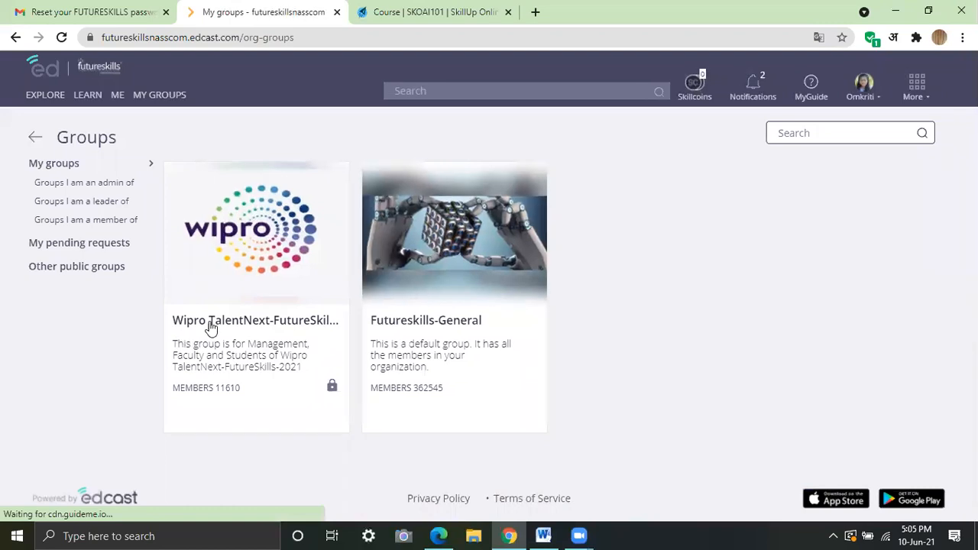
pyautogui.moveTo(305, 330)
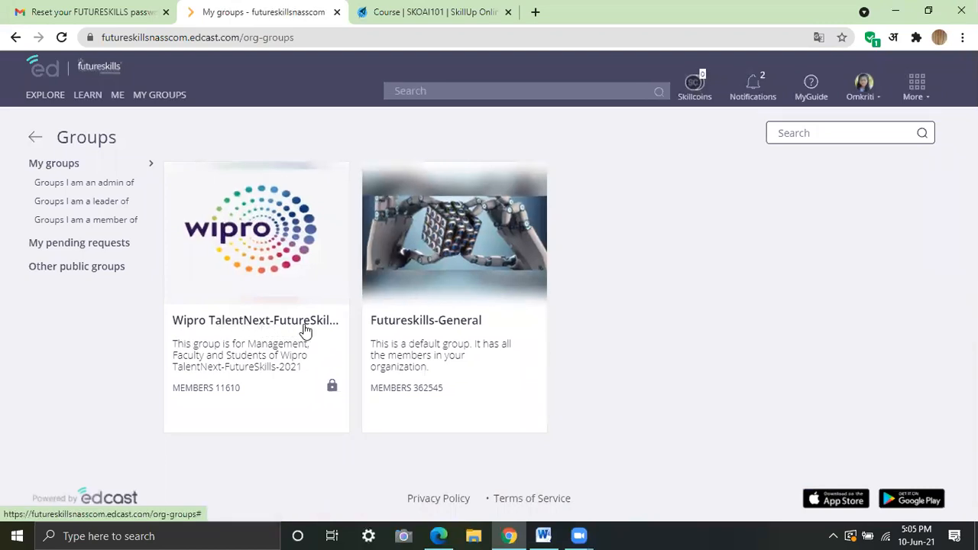
pyautogui.click(256, 233)
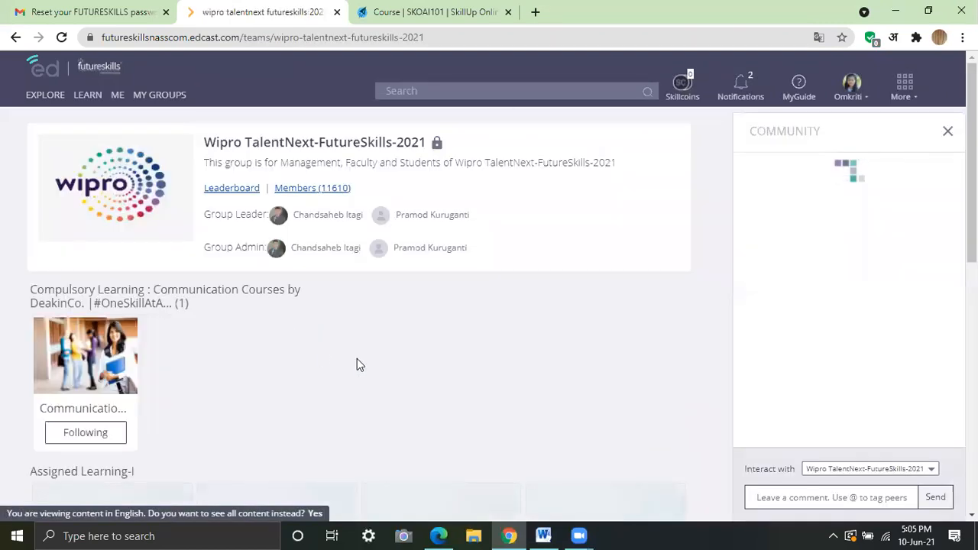
# Scroll down through the Compulsory Learning and Assigned Learning-I pathways.
pyautogui.scroll(-3)
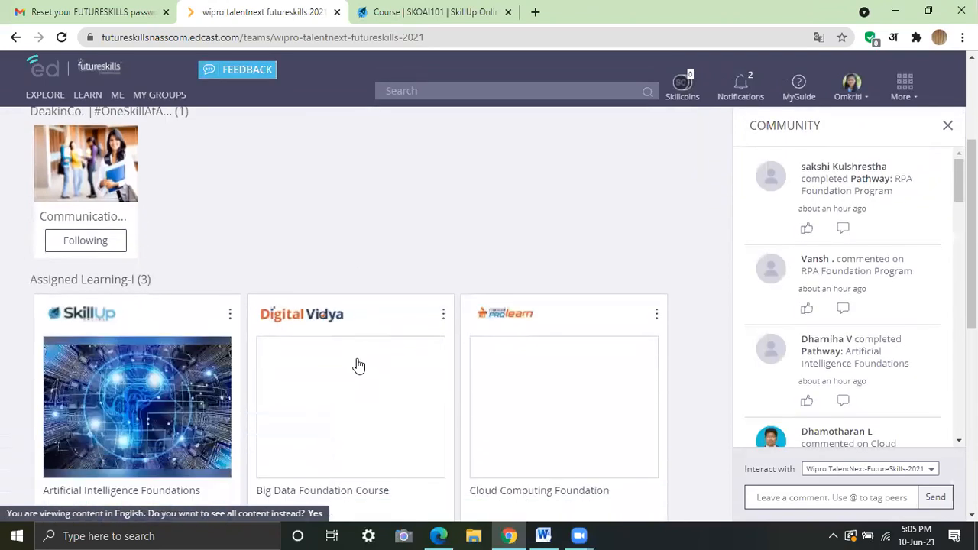
pyautogui.scroll(-3)
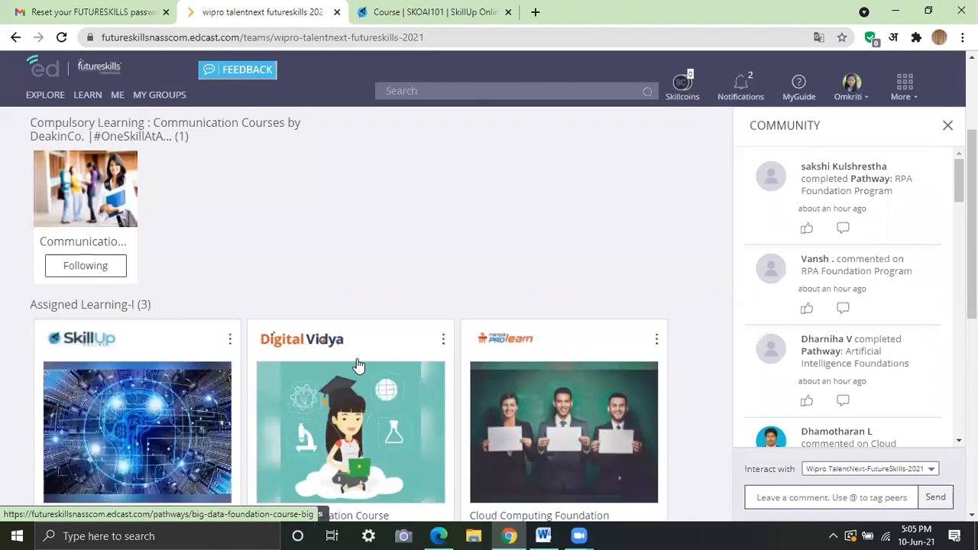
pyautogui.scroll(-3)
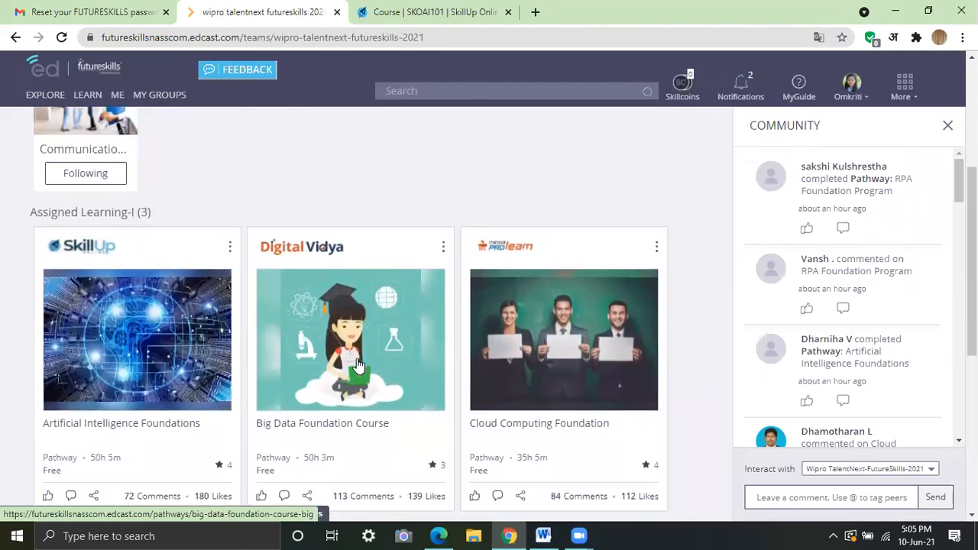
pyautogui.scroll(-3)
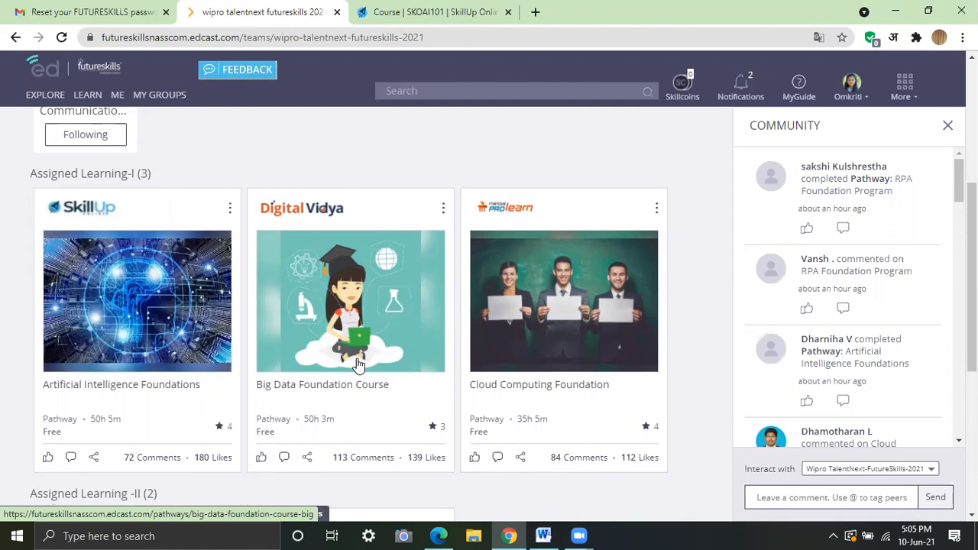
pyautogui.scroll(-3)
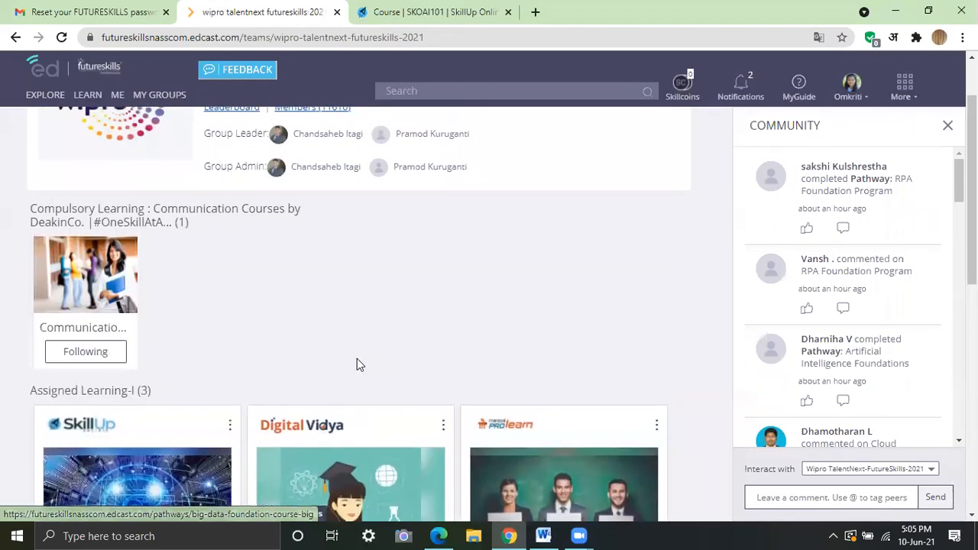
pyautogui.moveTo(183, 292)
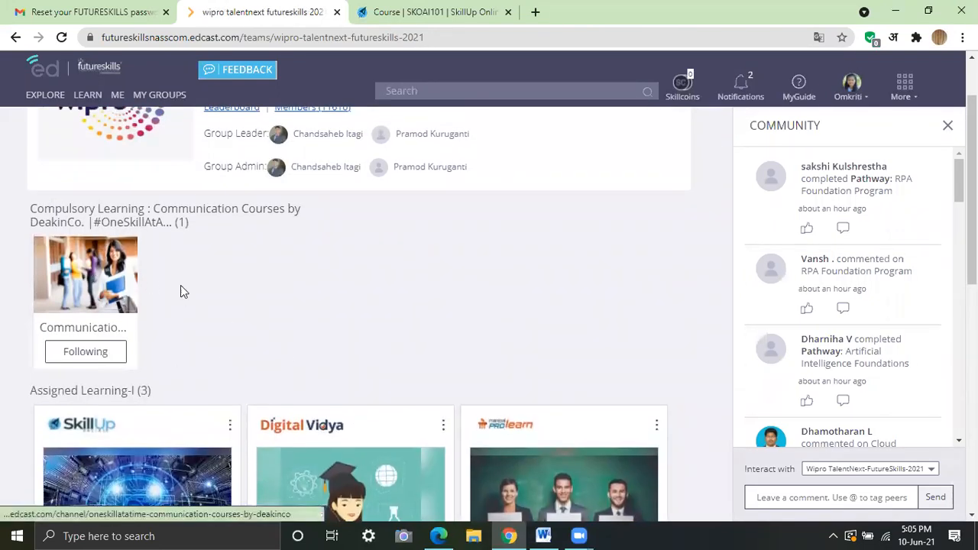
pyautogui.scroll(-3)
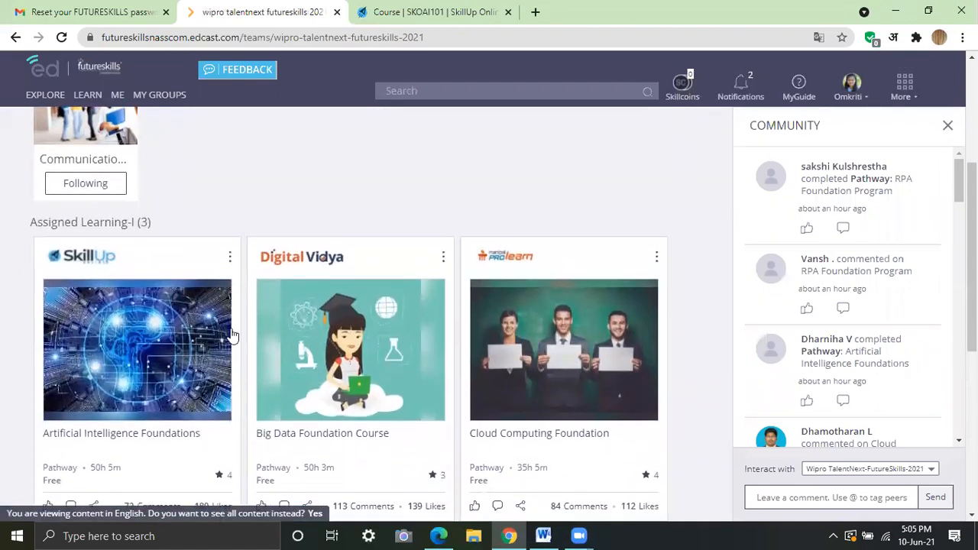
pyautogui.scroll(-3)
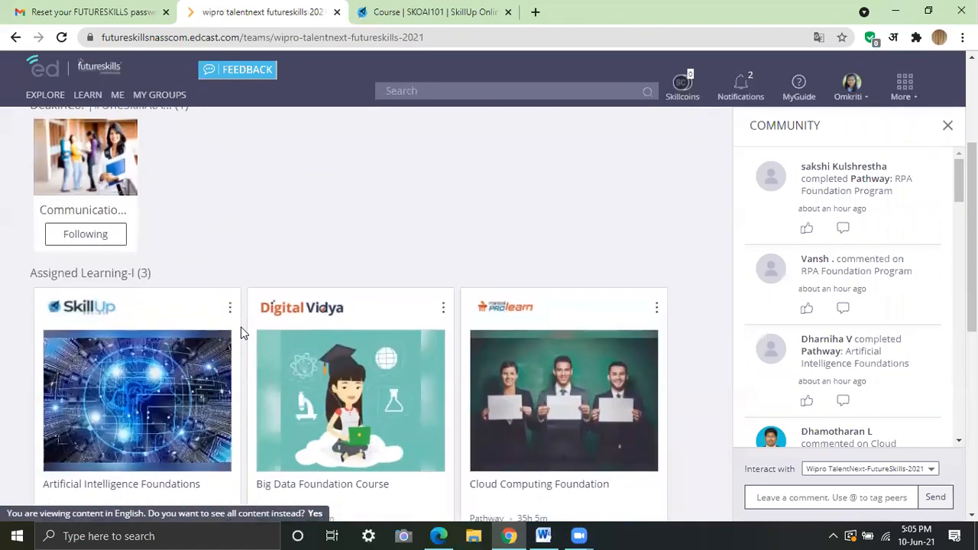
pyautogui.scroll(-3)
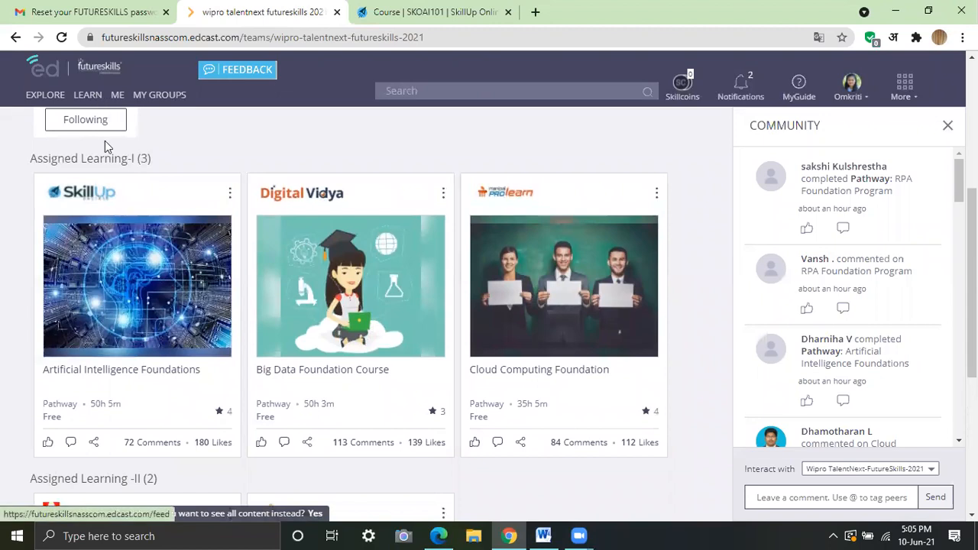
pyautogui.scroll(-3)
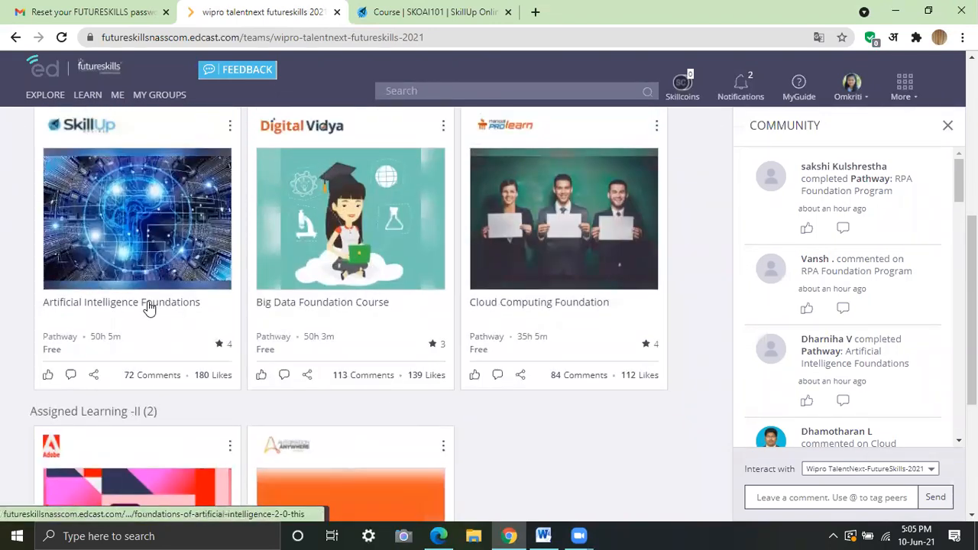
# Open the Artificial Intelligence Foundations pathway and scroll to its course cards.
pyautogui.click(121, 302)
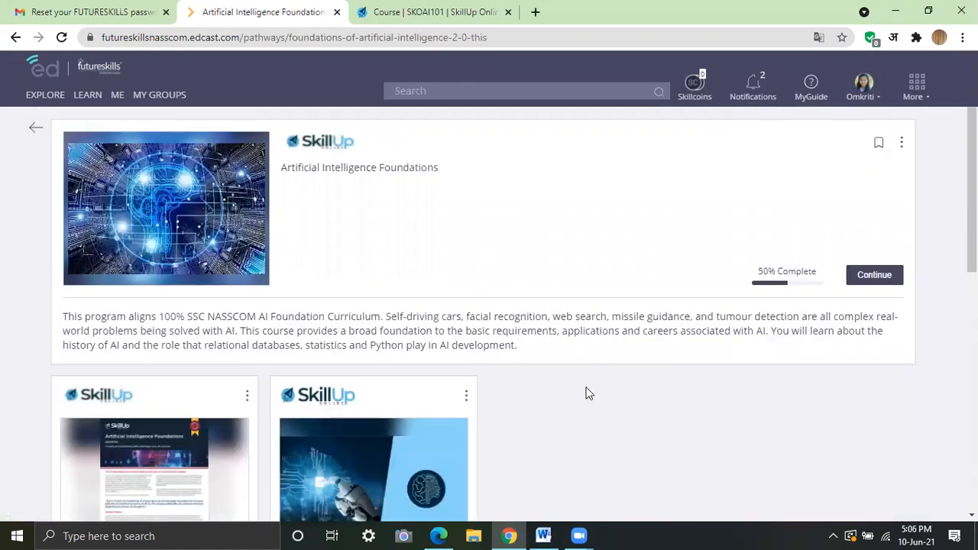
pyautogui.scroll(-3)
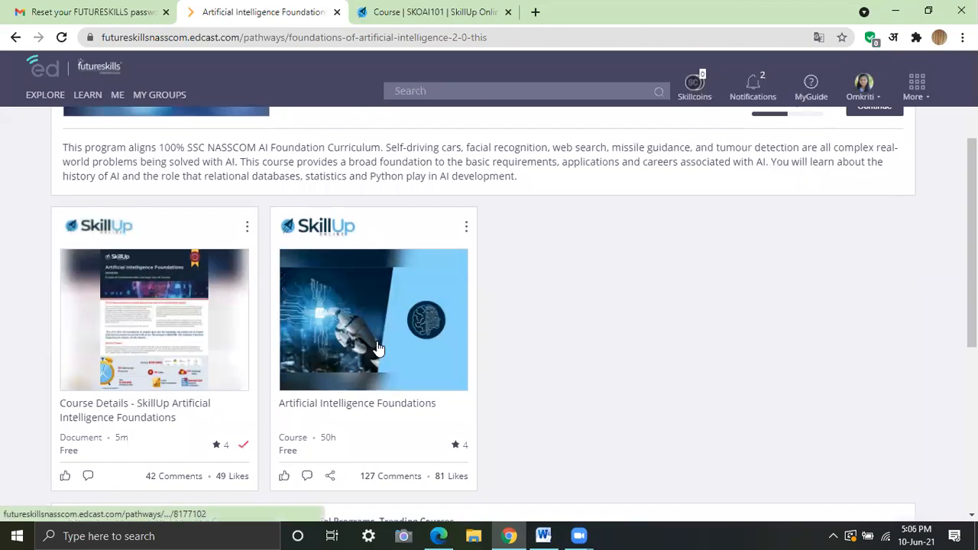
pyautogui.moveTo(190, 354)
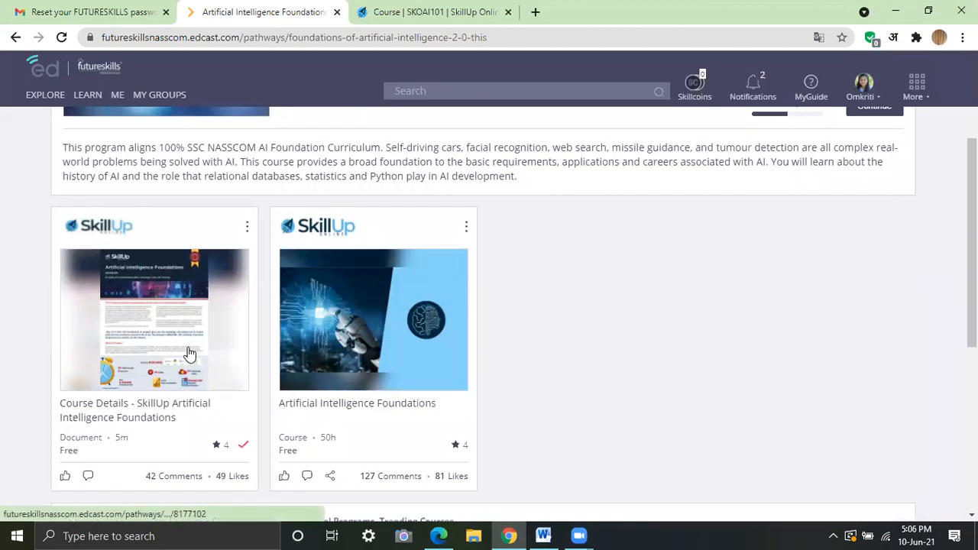
# Read the SkillUp Course Details document through to its certificate section, then return.
pyautogui.click(154, 319)
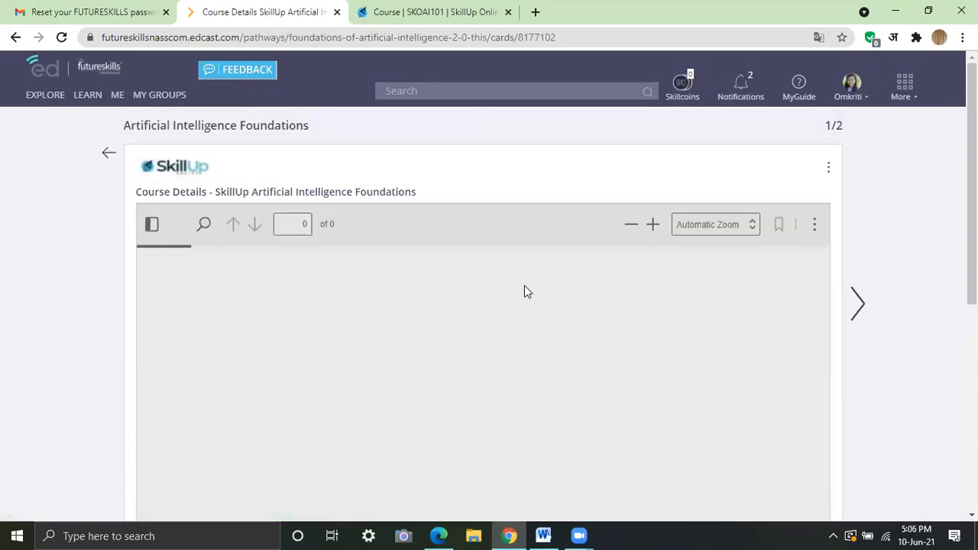
pyautogui.scroll(-3)
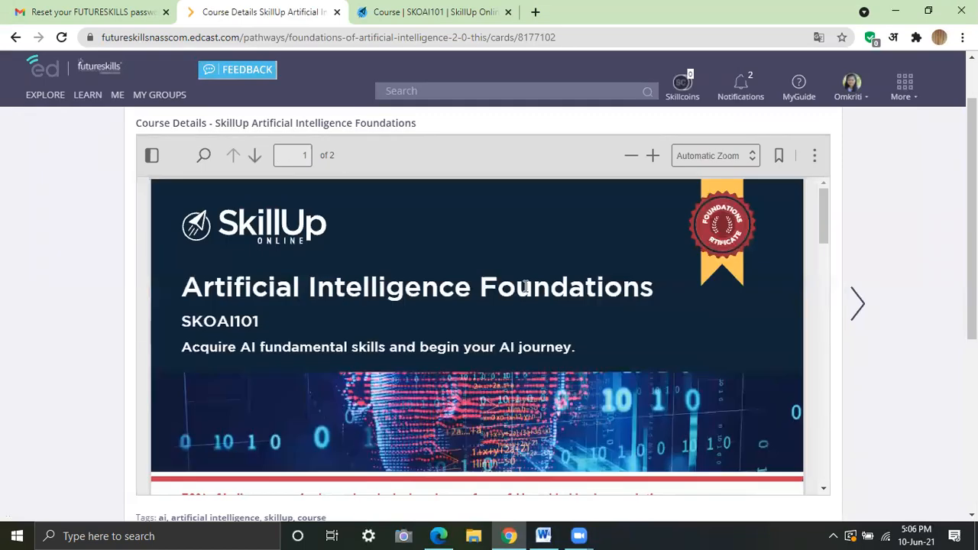
pyautogui.scroll(-3)
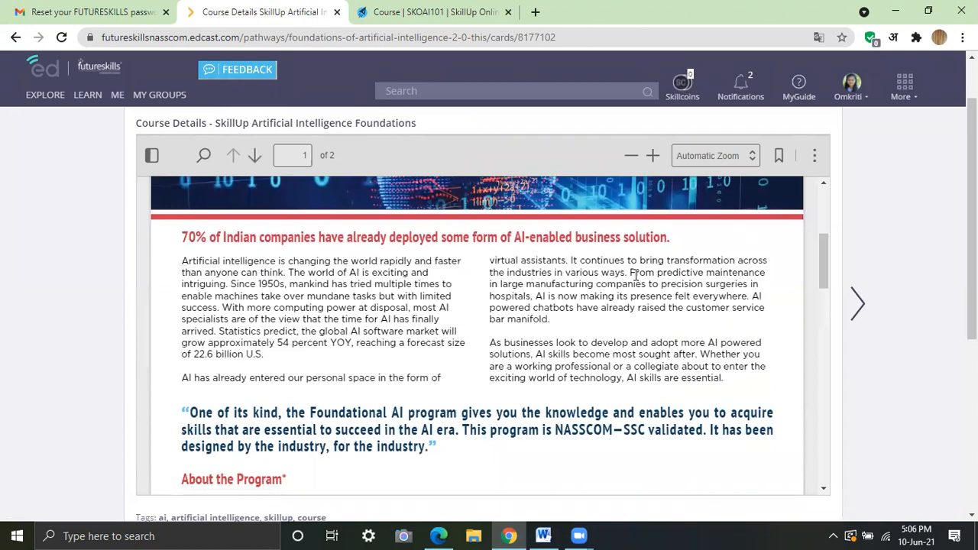
pyautogui.scroll(-3)
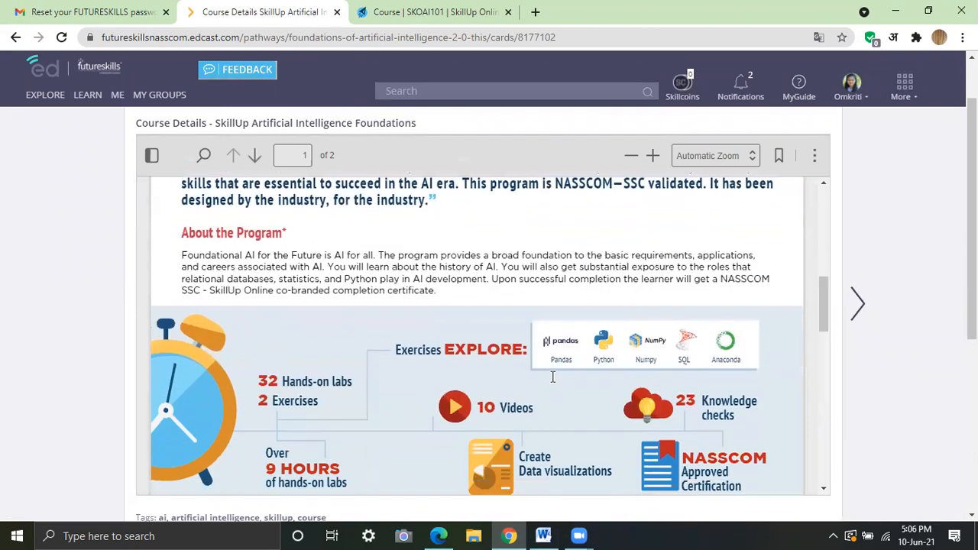
pyautogui.click(856, 303)
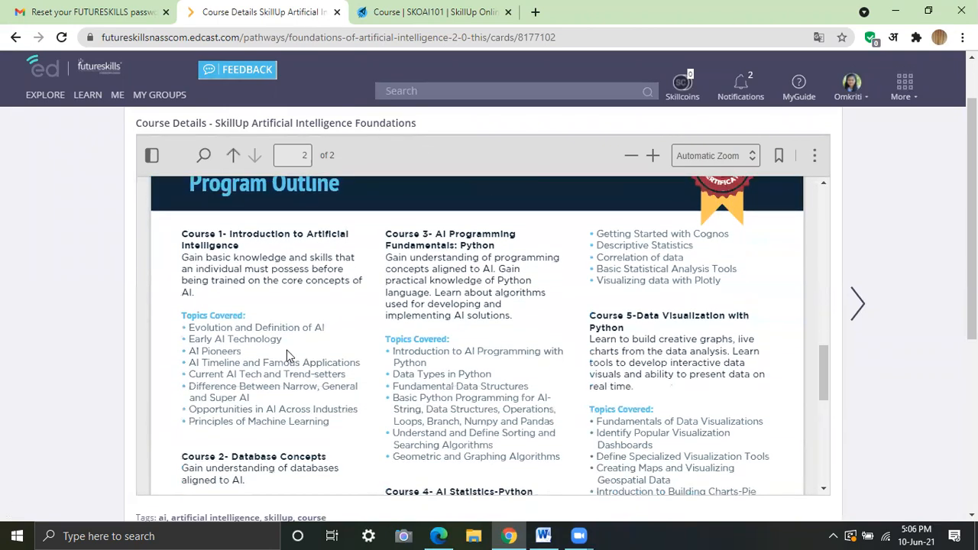
pyautogui.scroll(-3)
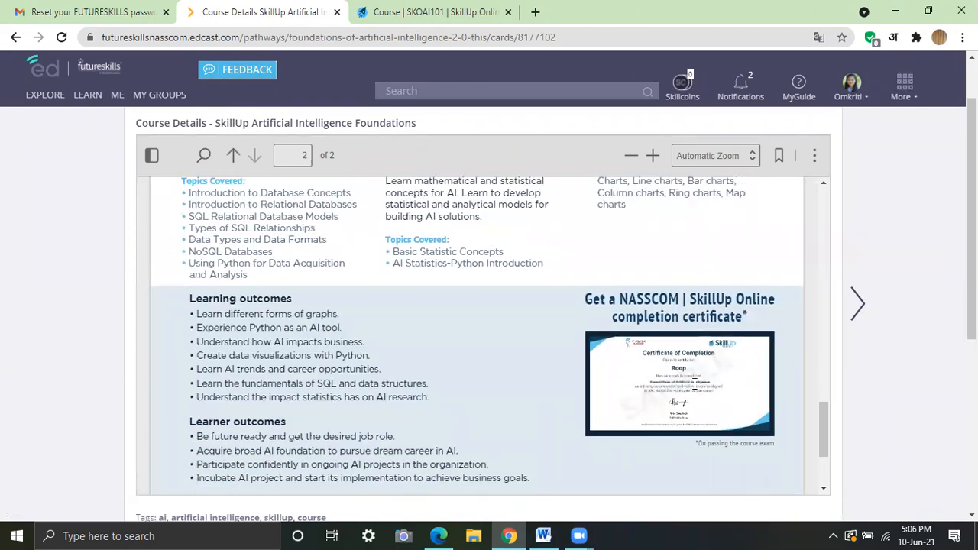
pyautogui.scroll(-3)
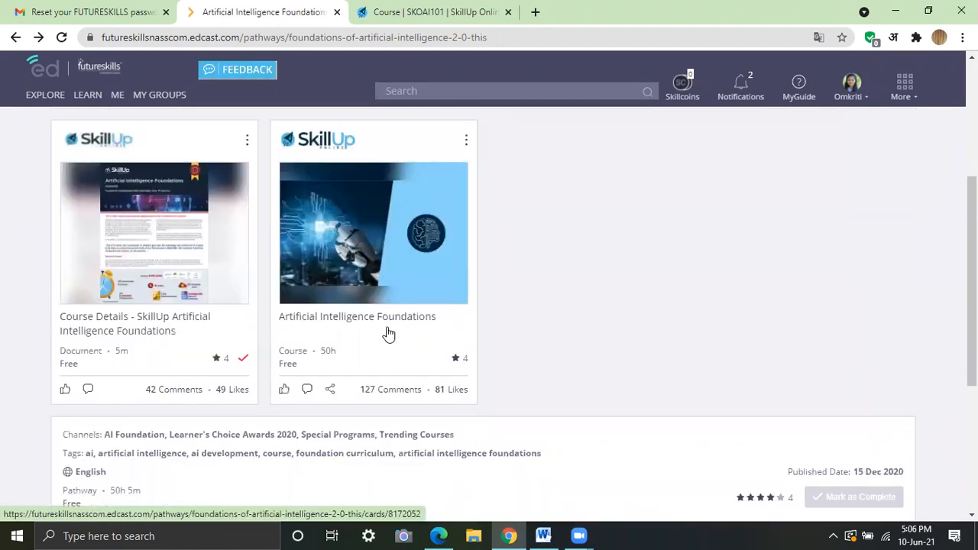
# Open the Artificial Intelligence Foundations course on SkillUp Online, showing enrolment.
pyautogui.click(373, 232)
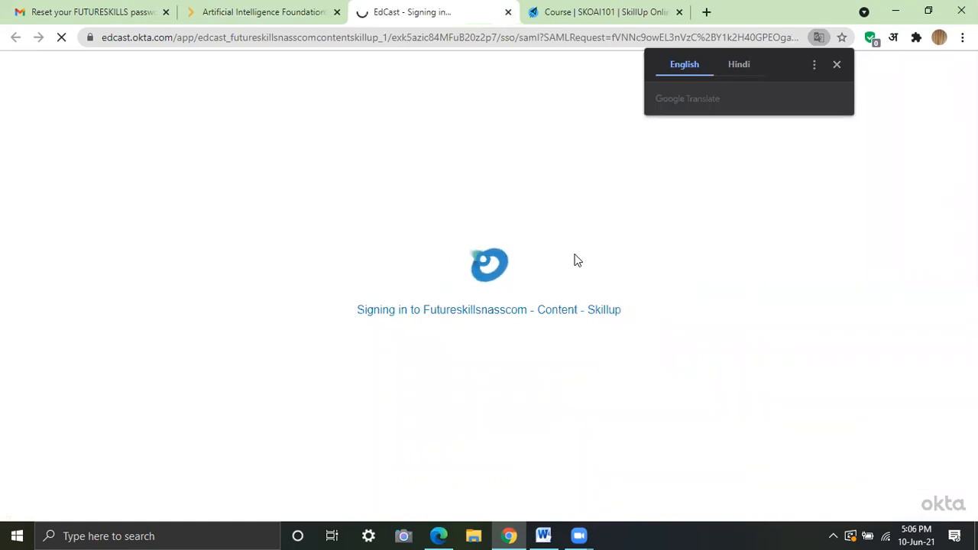
pyautogui.click(836, 65)
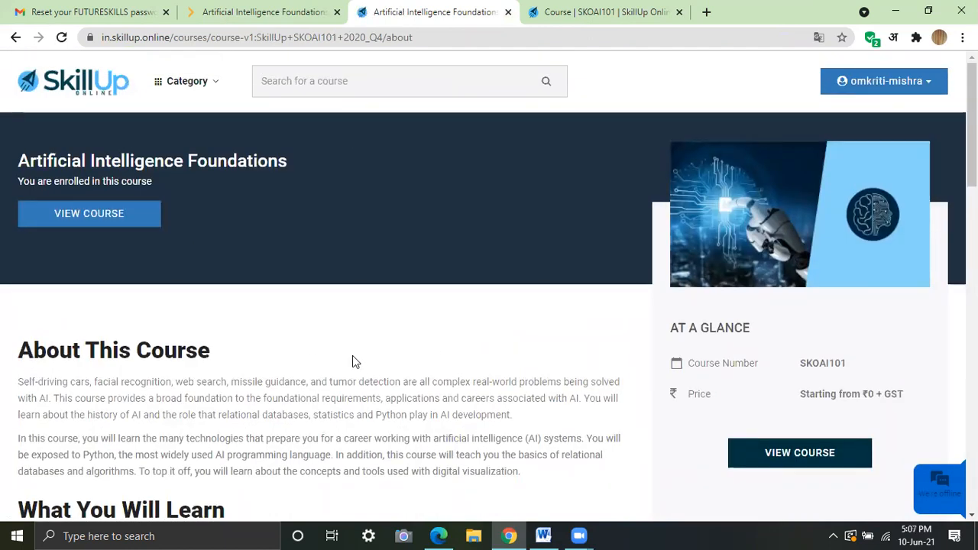
# Scroll the course outline from Getting Started through Courses 1–5, Final Exam and Certificate.
pyautogui.click(88, 214)
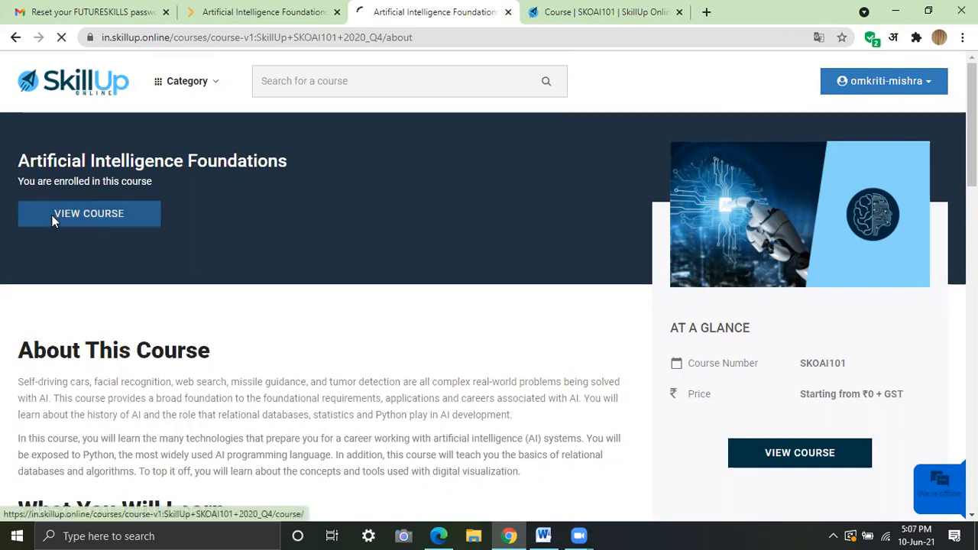
pyautogui.click(88, 213)
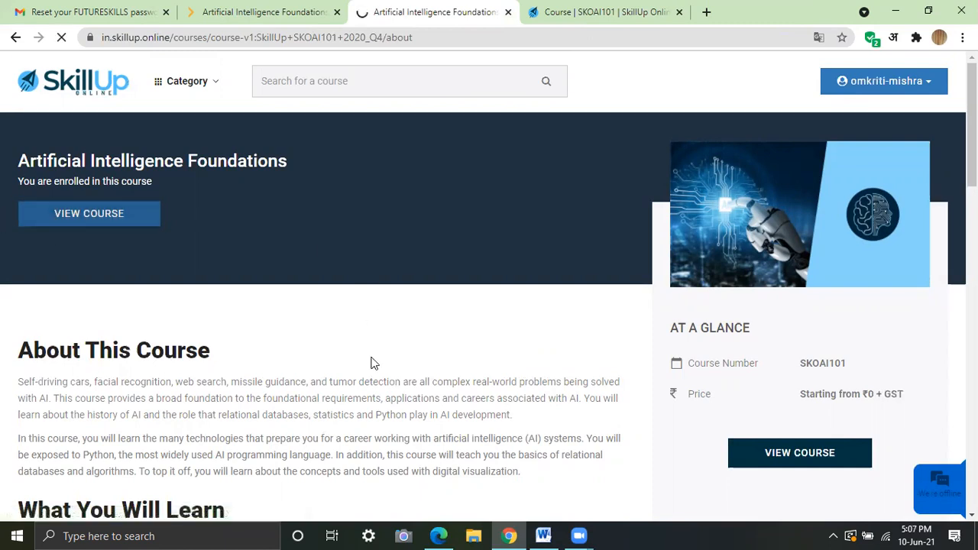
pyautogui.click(89, 213)
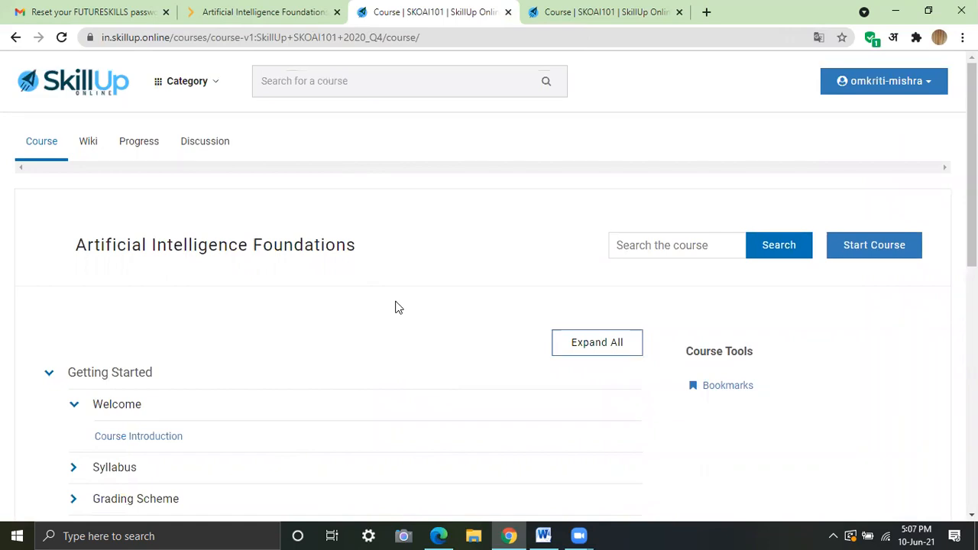
pyautogui.scroll(-3)
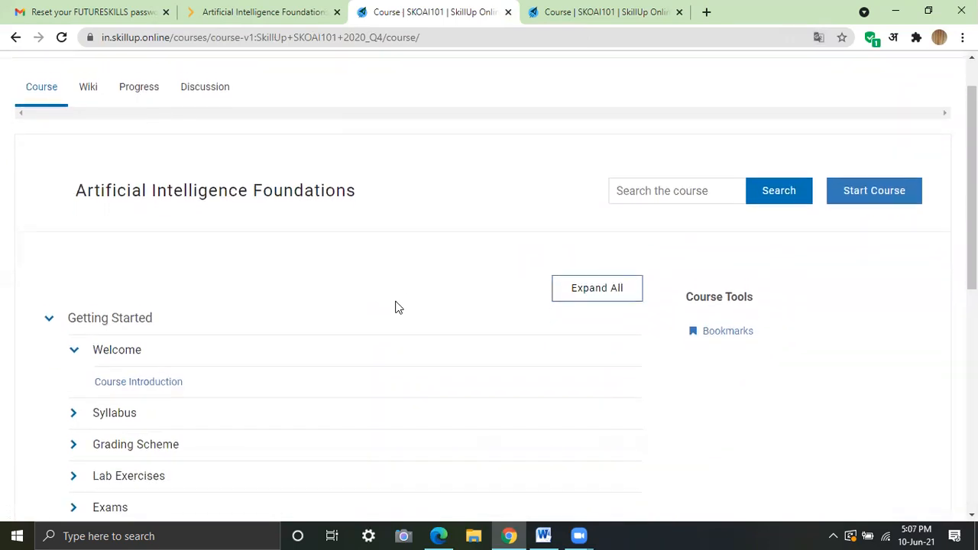
pyautogui.scroll(-3)
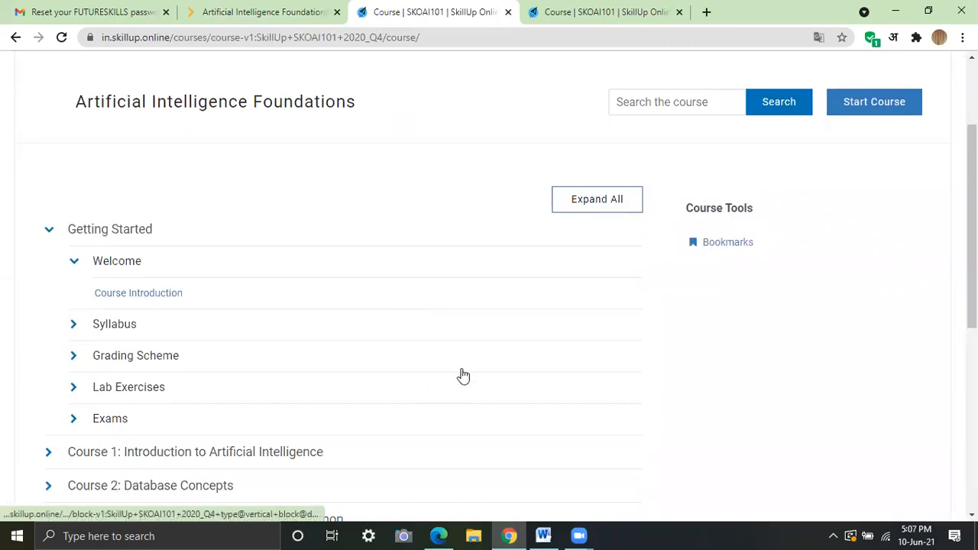
pyautogui.scroll(-3)
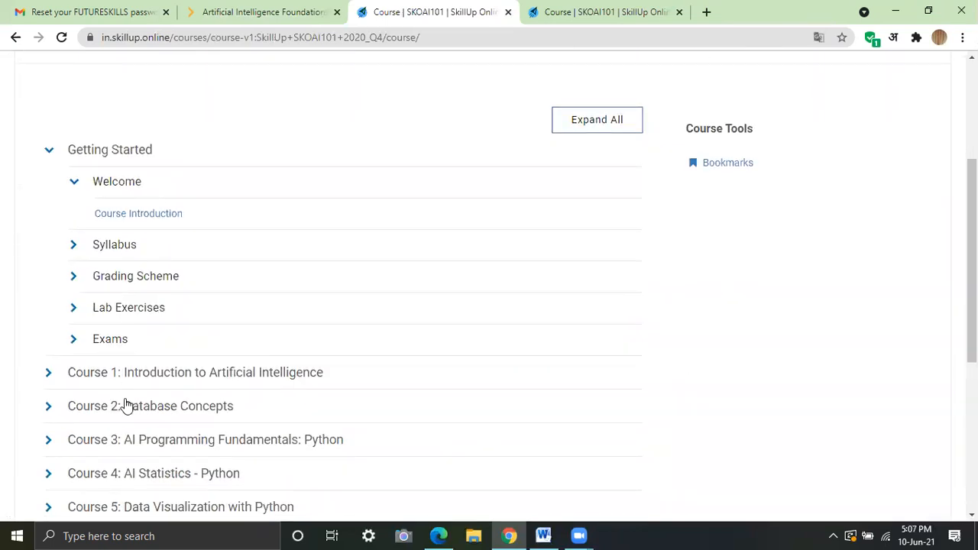
pyautogui.scroll(-3)
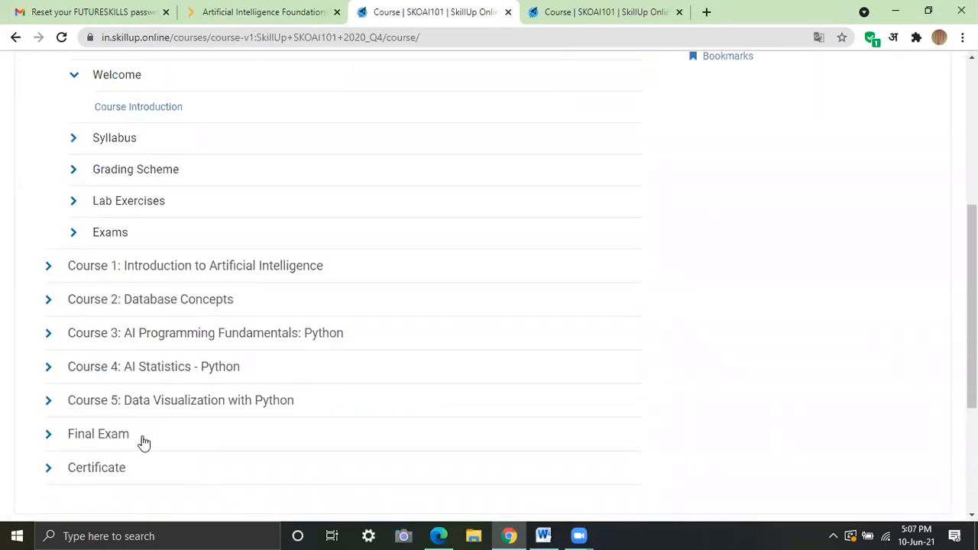
pyautogui.scroll(-3)
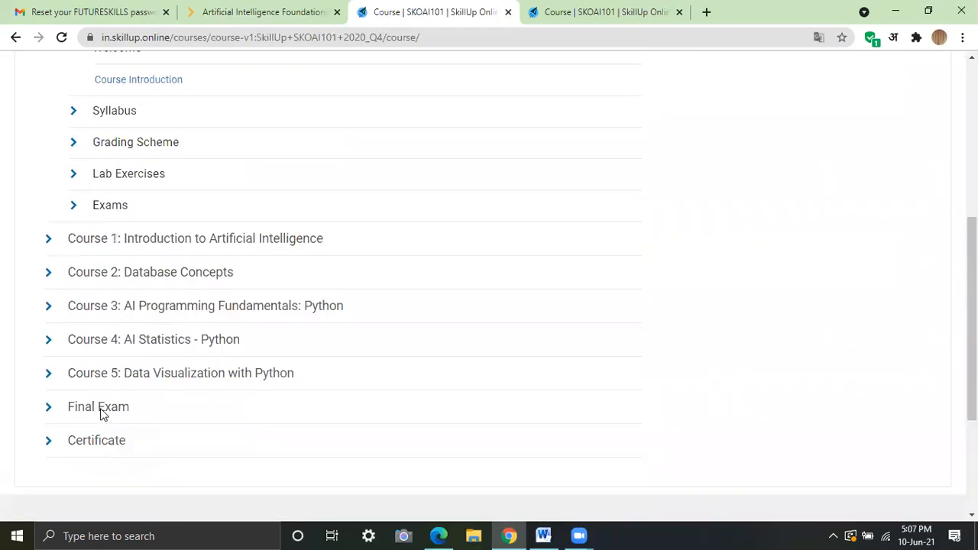
pyautogui.scroll(3)
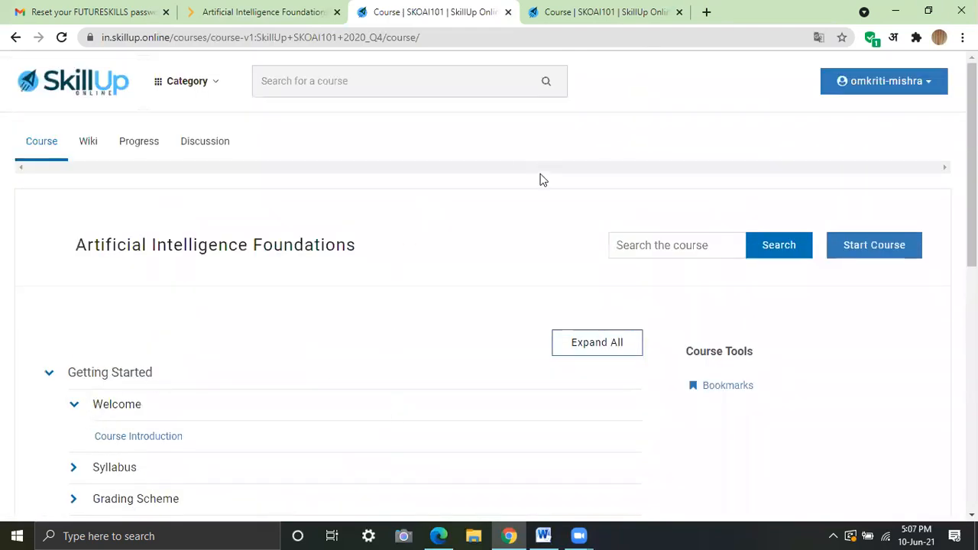
pyautogui.moveTo(259, 12)
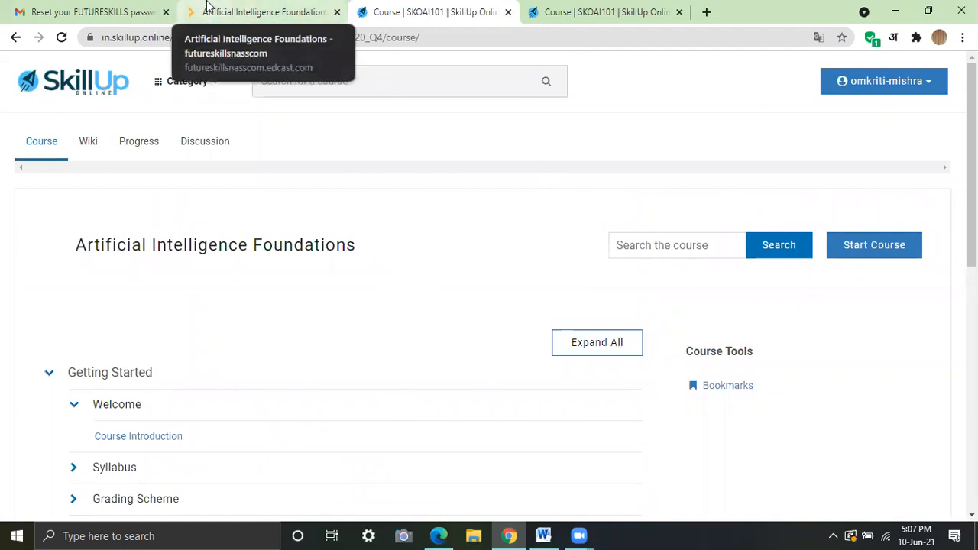
pyautogui.click(264, 12)
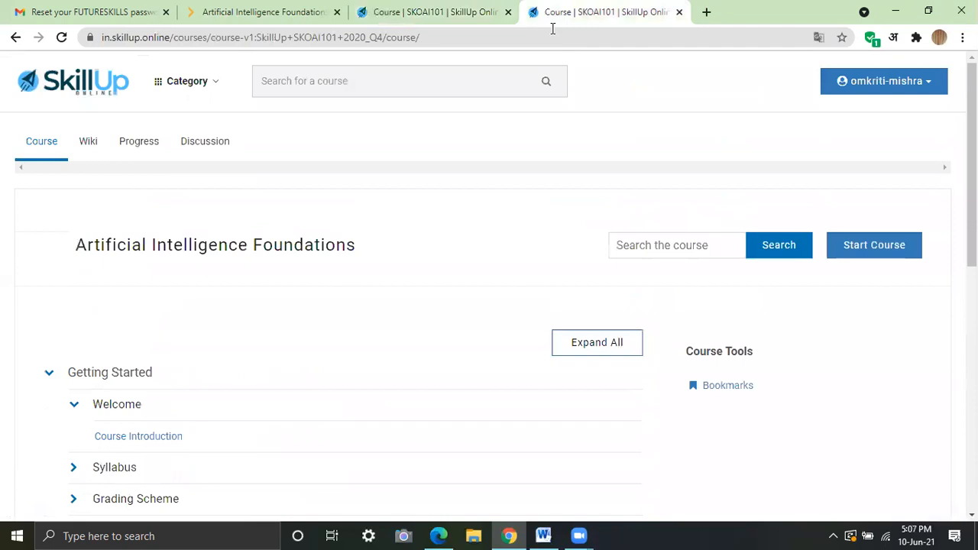
# Go back to the FutureSkills Artificial Intelligence Foundations pathway page, 50% complete.
pyautogui.click(262, 12)
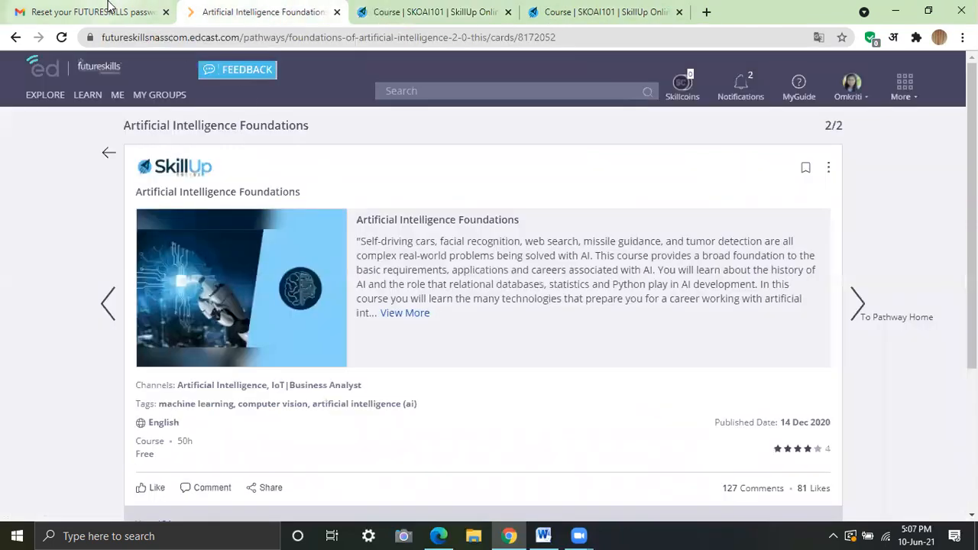
pyautogui.moveTo(77, 146)
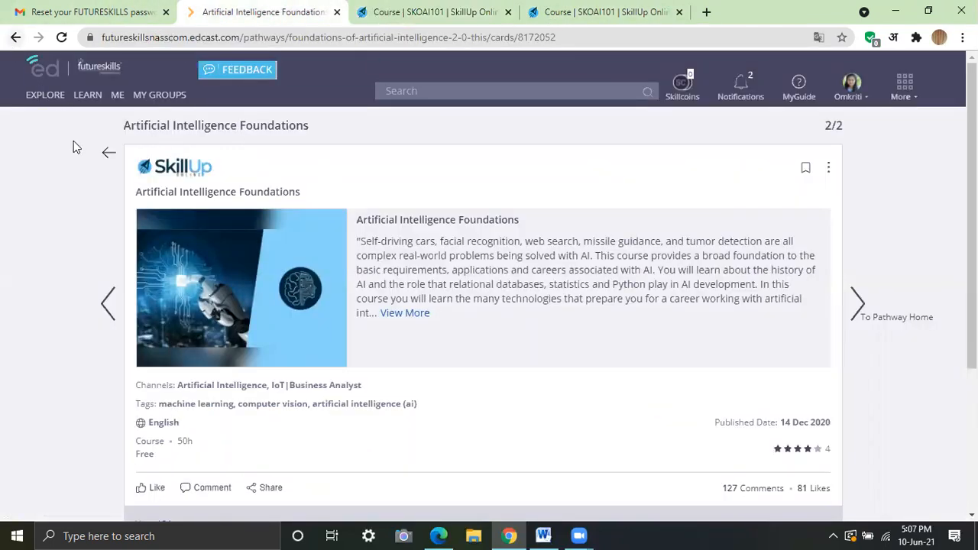
pyautogui.click(109, 152)
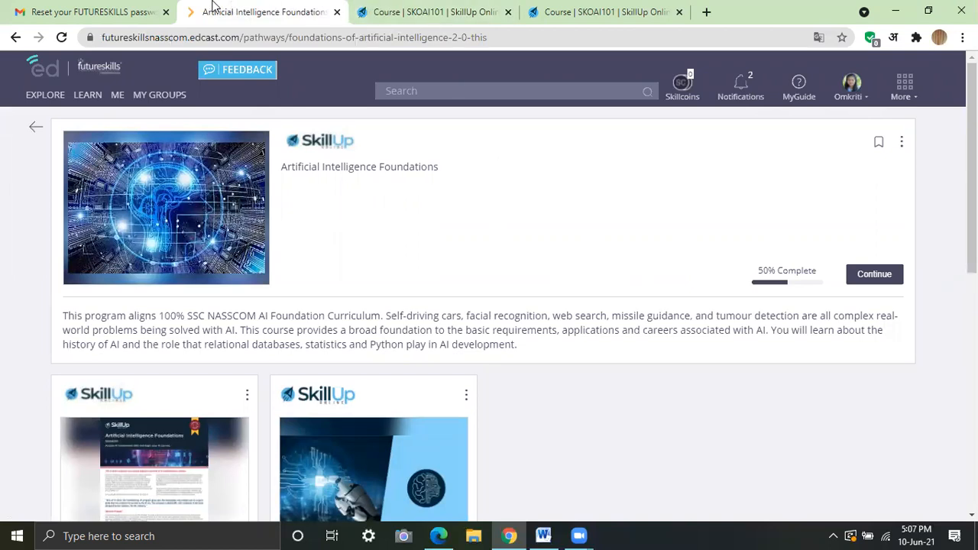
# Read the Gmail EdCast email for resetting the FUTURESKILLS password, down to its link.
pyautogui.click(88, 11)
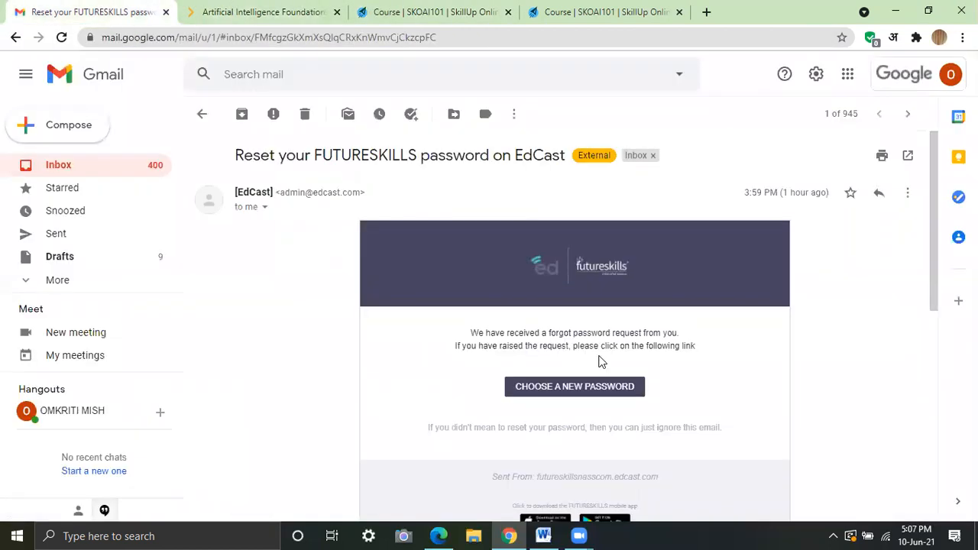
pyautogui.scroll(-3)
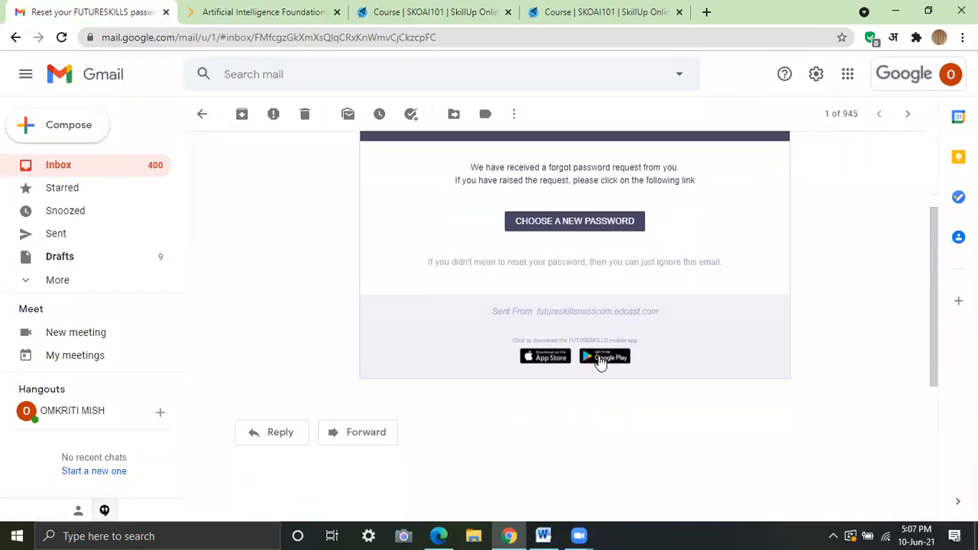
pyautogui.scroll(-3)
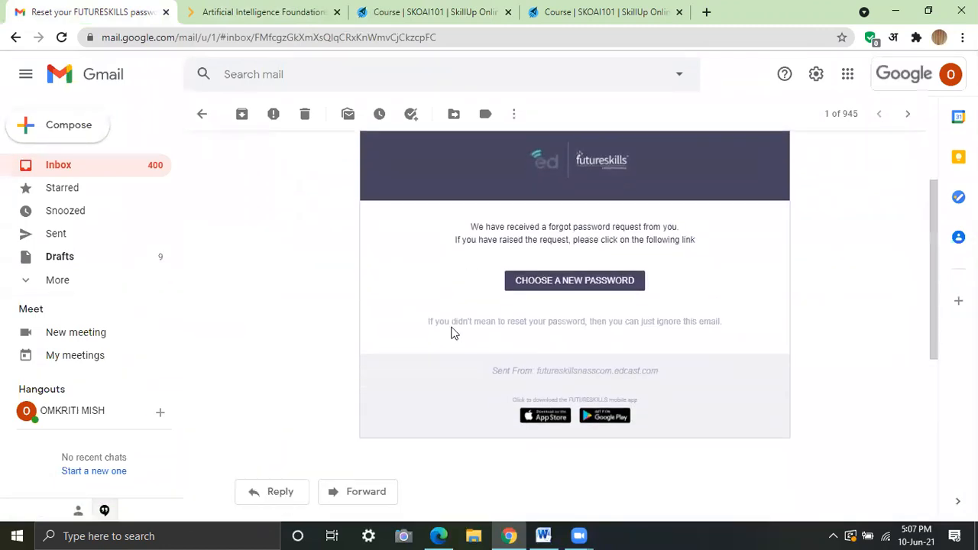
pyautogui.moveTo(475, 99)
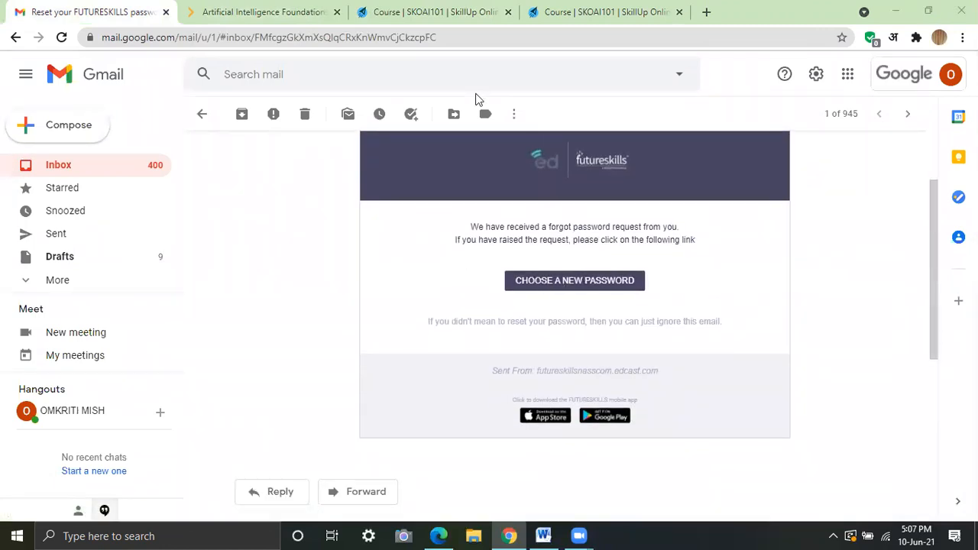
pyautogui.moveTo(540, 510)
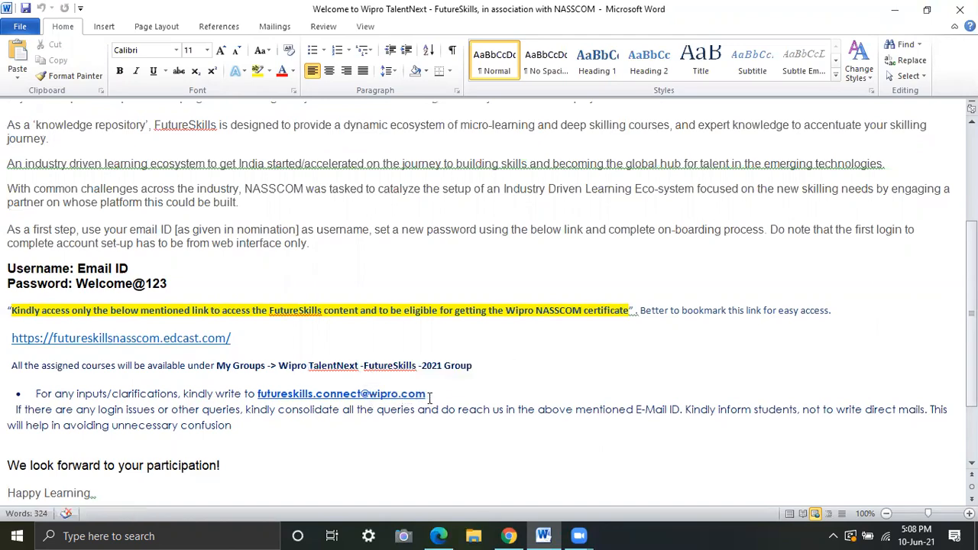
# Scroll through the Wipro TalentNext FutureSkills welcome letter in Word to its greeting and introduction.
pyautogui.scroll(-3)
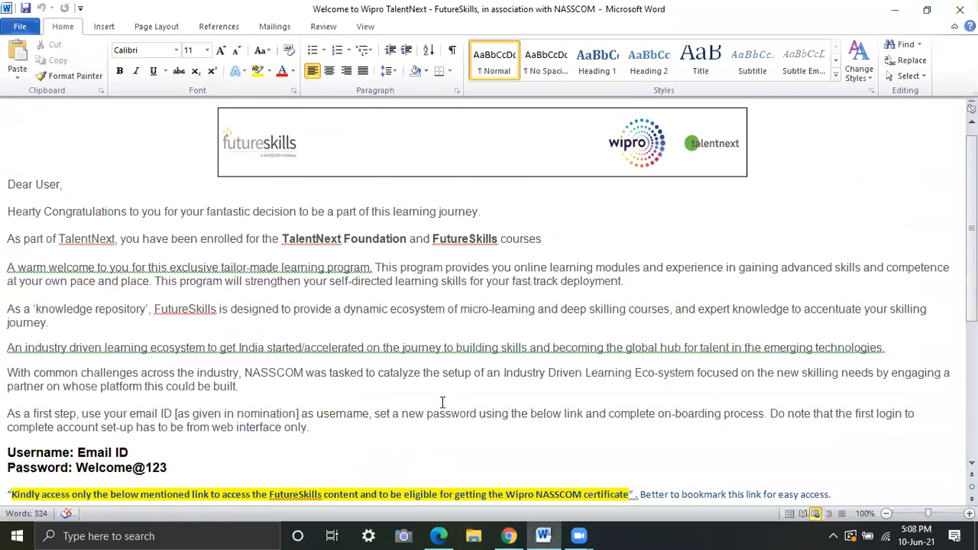
pyautogui.moveTo(269, 356)
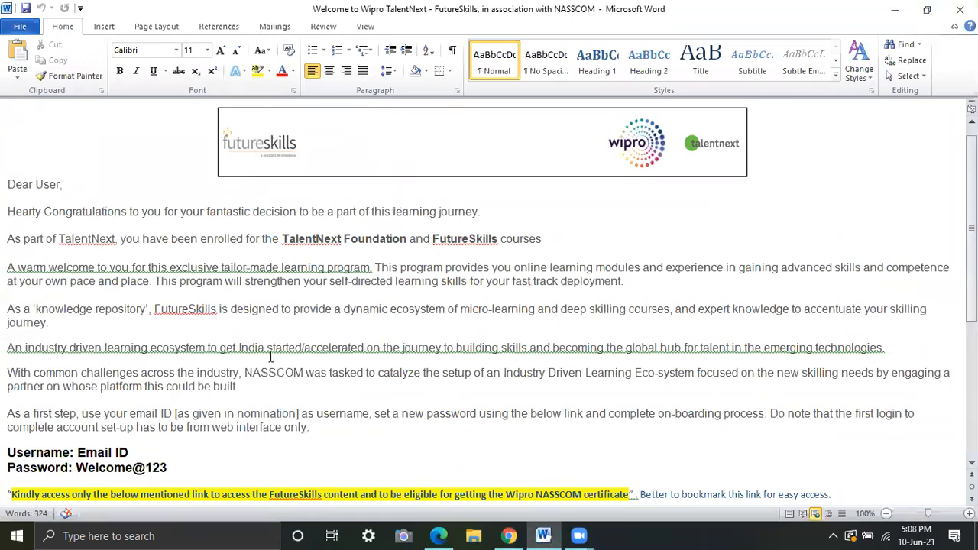